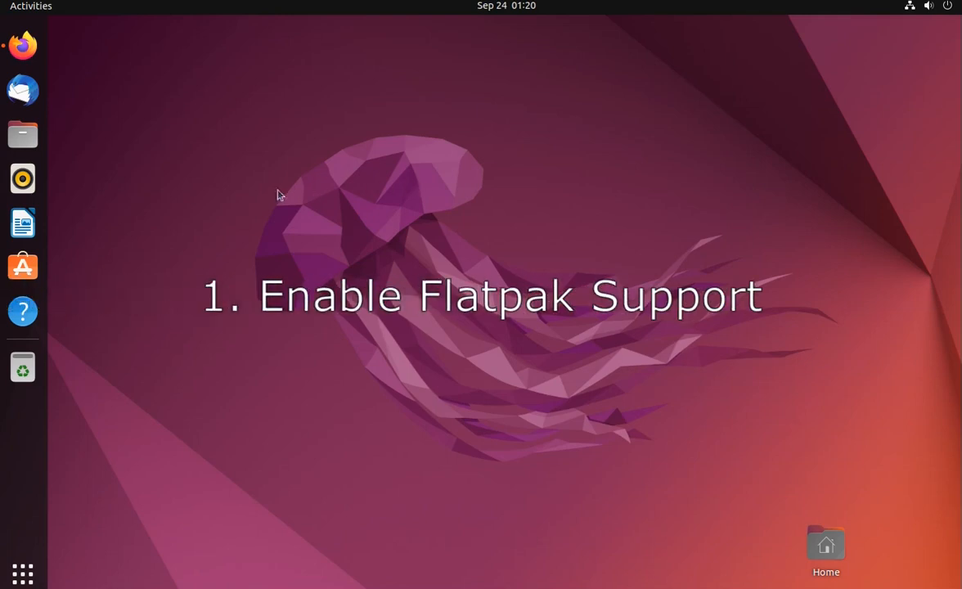
{"action": "mouse_move", "coordinate": [68, 78]}
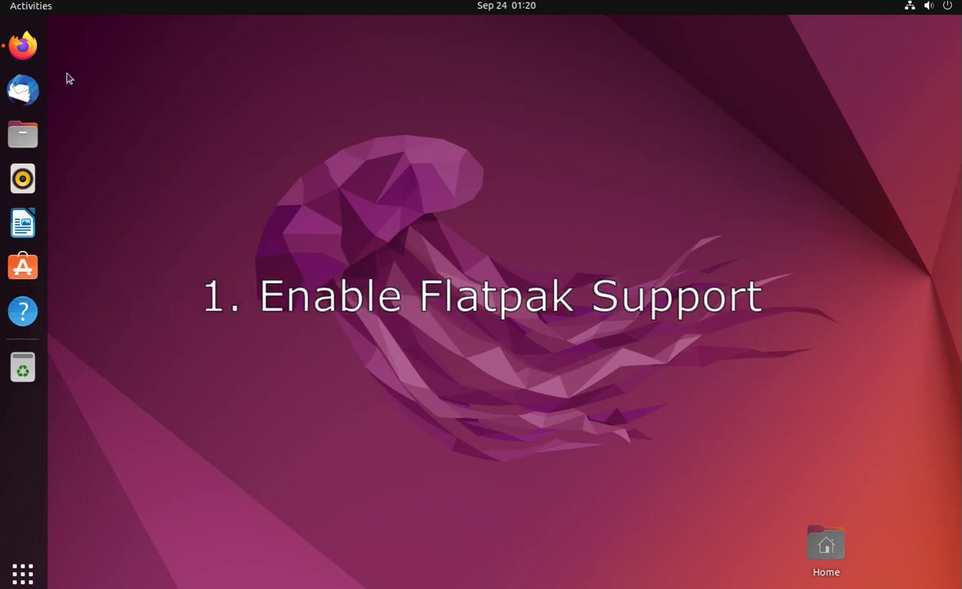
Step: Browse to flatpak.org/setup in Firefox and bring up the Ubuntu quick-setup install command
{"action": "left_click", "coordinate": [22, 44]}
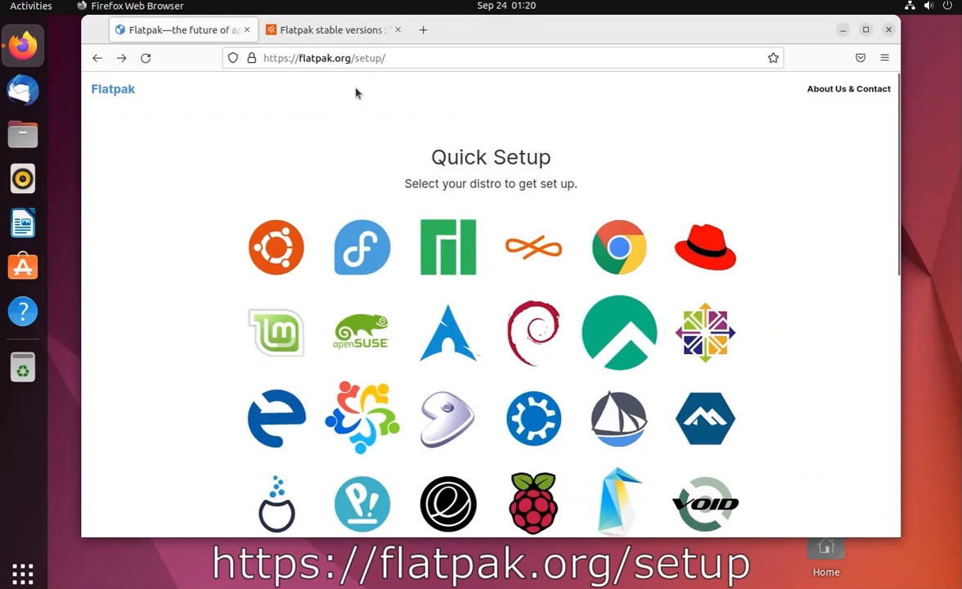
{"action": "scroll", "scroll_direction": "down", "scroll_amount": 3}
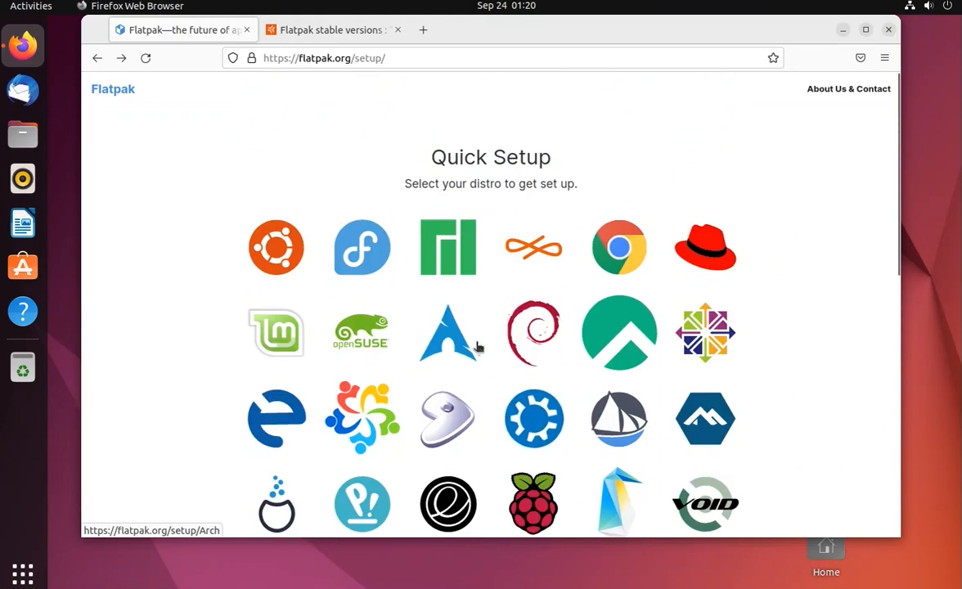
{"action": "left_click", "coordinate": [275, 247]}
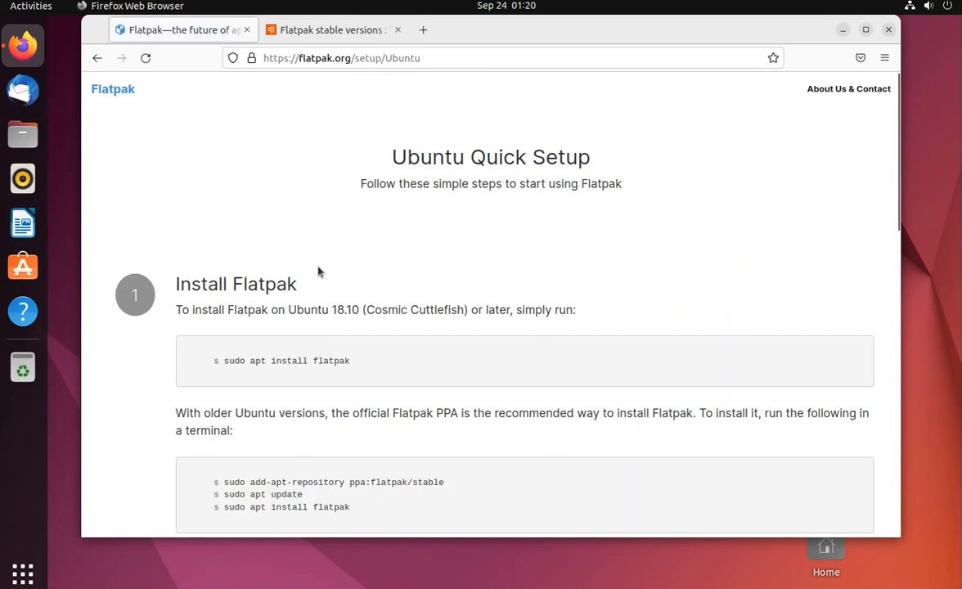
{"action": "scroll", "scroll_direction": "down", "scroll_amount": 3}
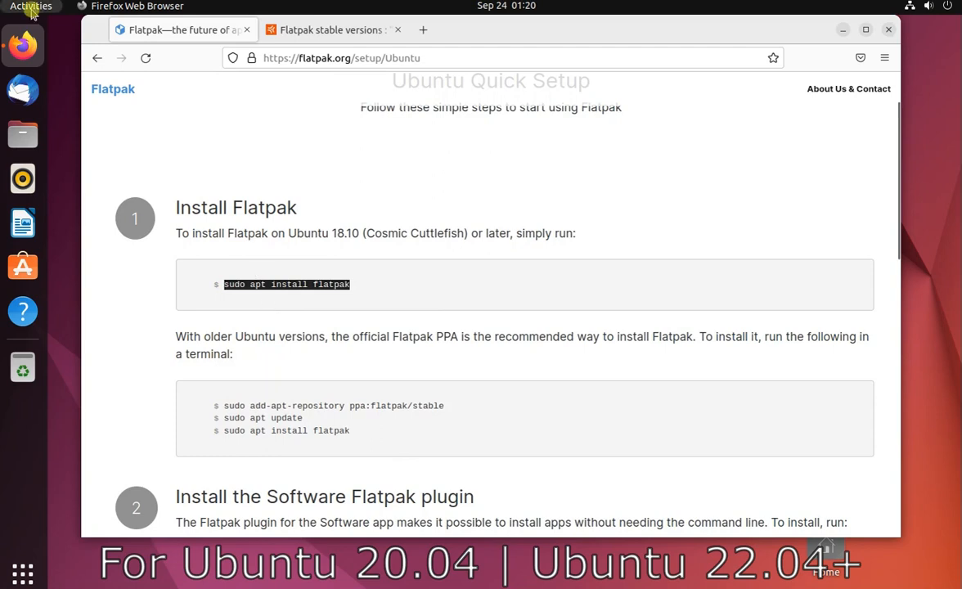
{"action": "mouse_move", "coordinate": [421, 217]}
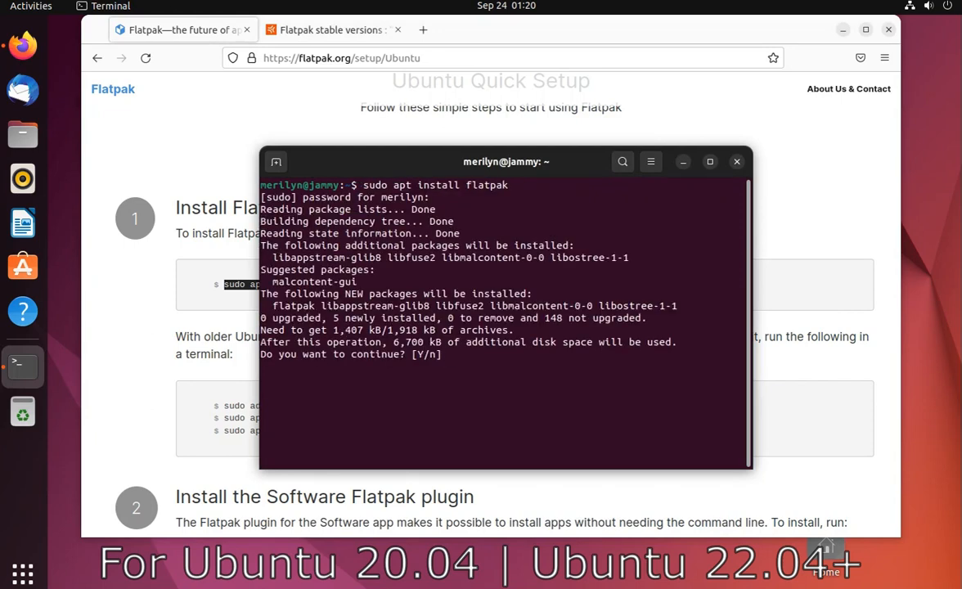
Step: Confirm the 'sudo apt install flatpak' run with y, then return to the browser
{"action": "type", "text": "y"}
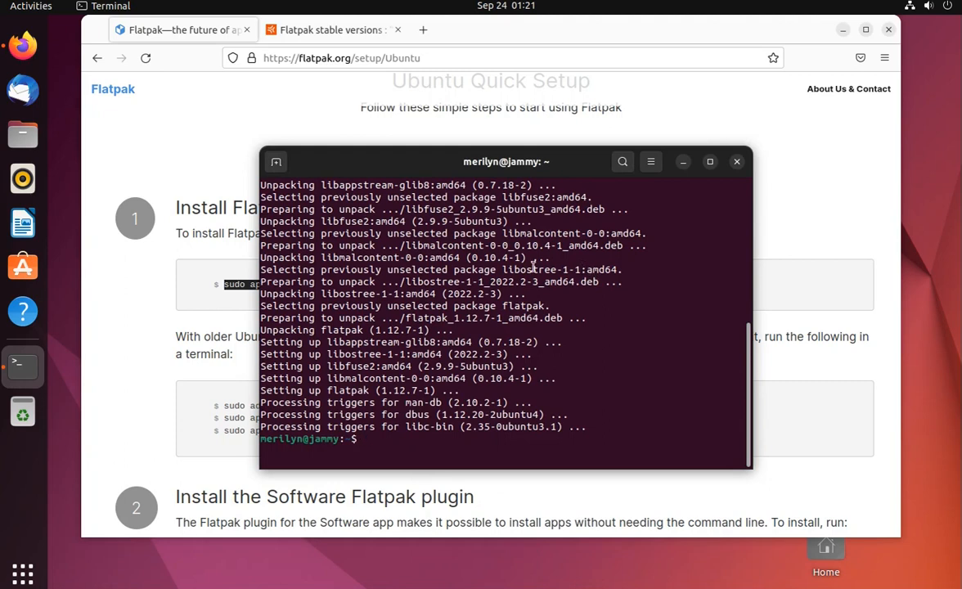
{"action": "mouse_move", "coordinate": [149, 342]}
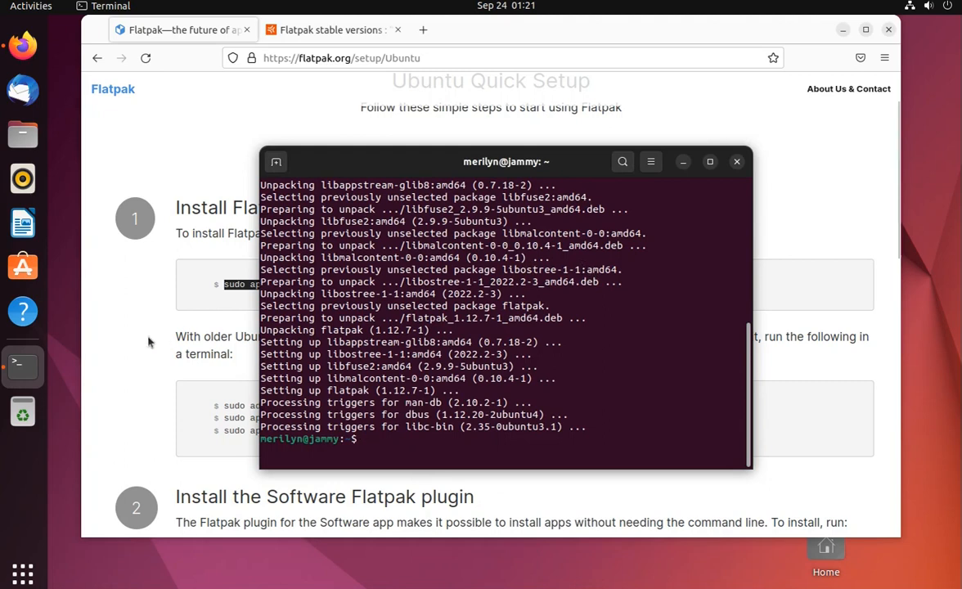
{"action": "left_click", "coordinate": [736, 162]}
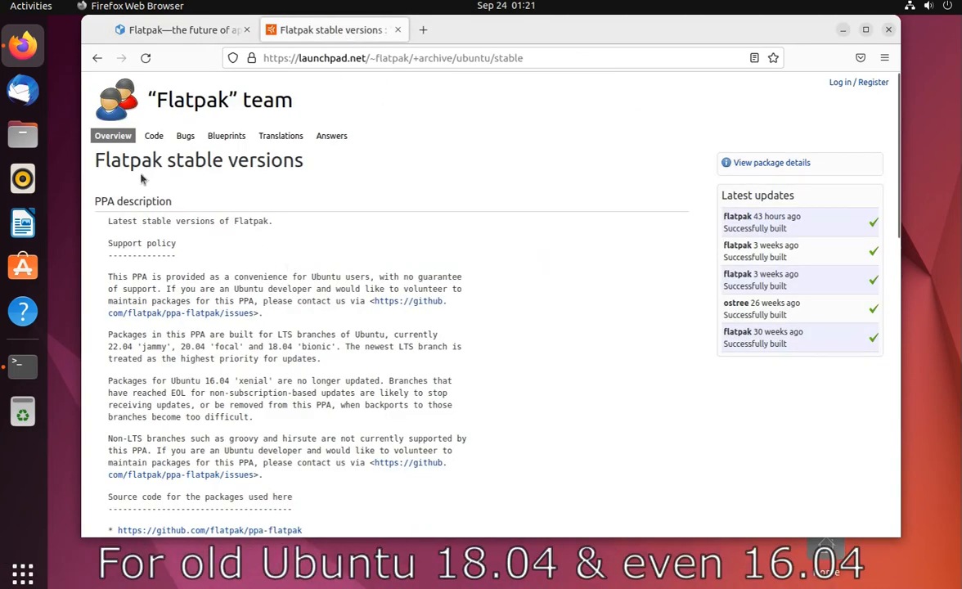
Step: Review the Flatpak PPA page, then scroll the Ubuntu setup page down to steps 2–4
{"action": "scroll", "scroll_direction": "down", "scroll_amount": 3}
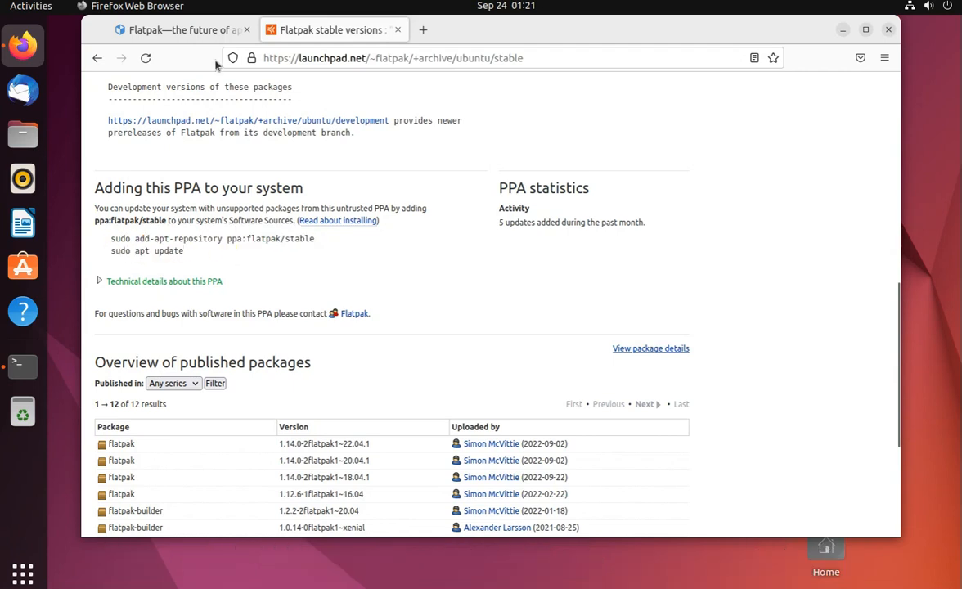
{"action": "left_click", "coordinate": [180, 29]}
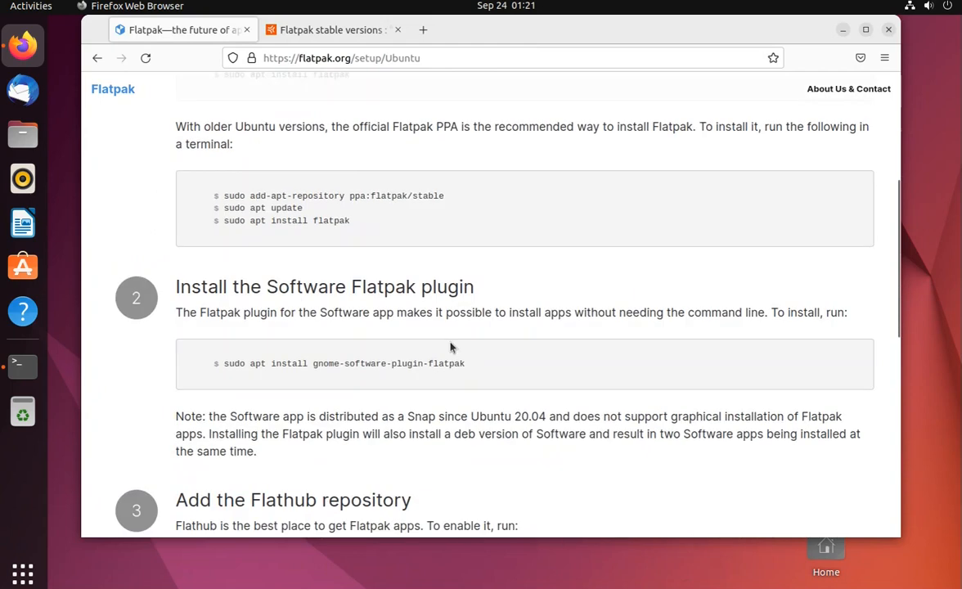
{"action": "scroll", "scroll_direction": "down", "scroll_amount": 3}
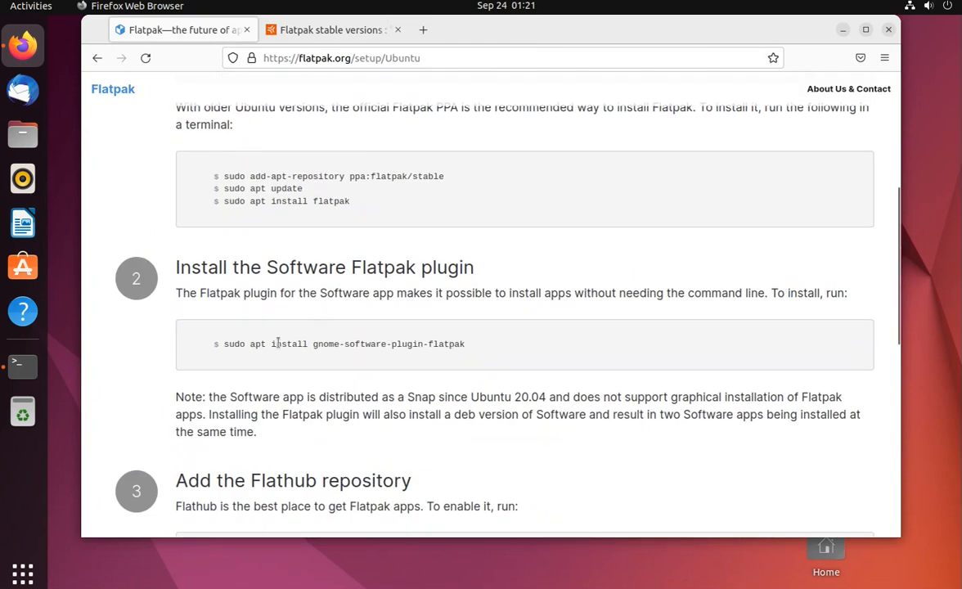
{"action": "scroll", "scroll_direction": "down", "scroll_amount": 3}
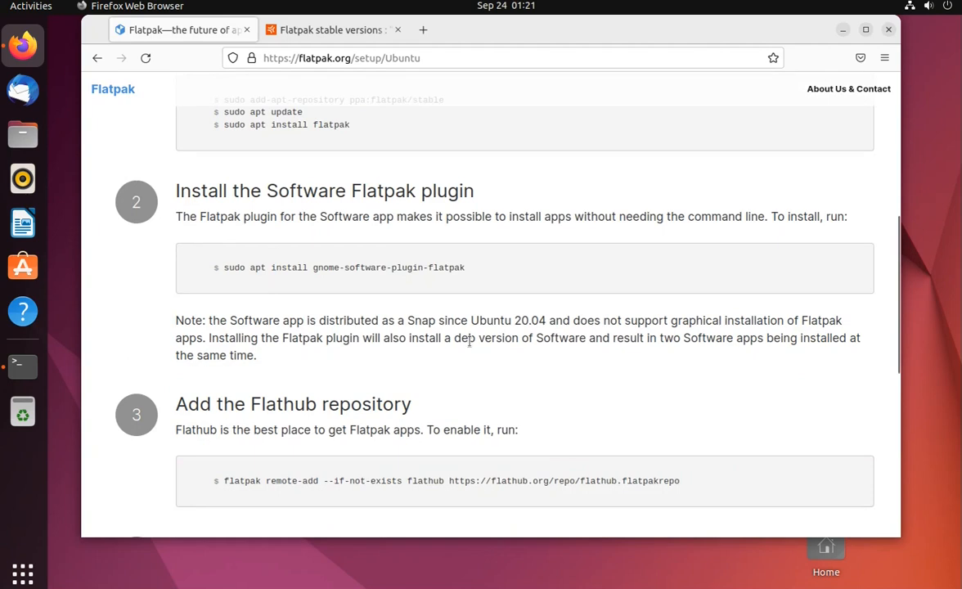
{"action": "scroll", "scroll_direction": "down", "scroll_amount": 3}
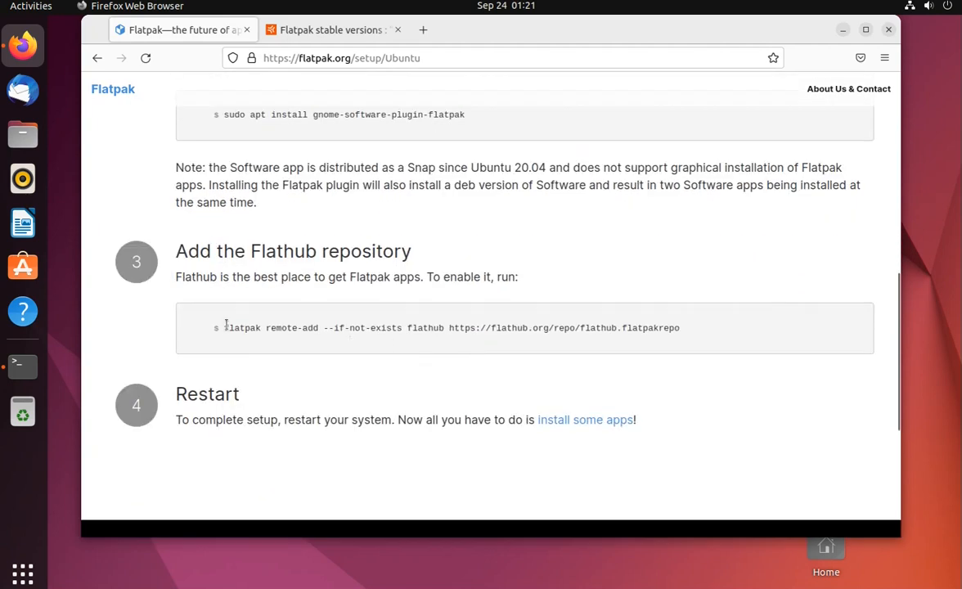
{"action": "mouse_move", "coordinate": [583, 327]}
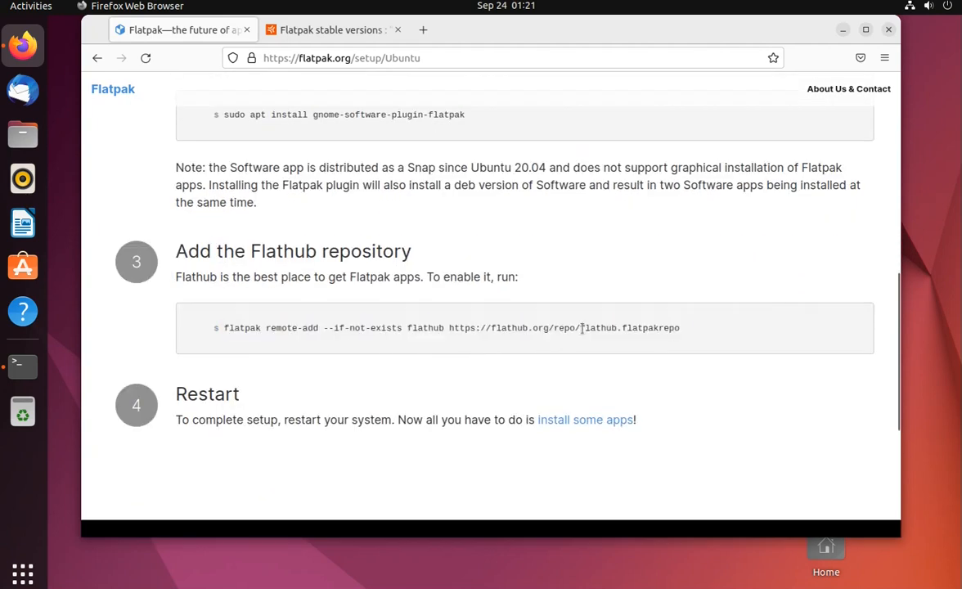
{"action": "mouse_move", "coordinate": [350, 322]}
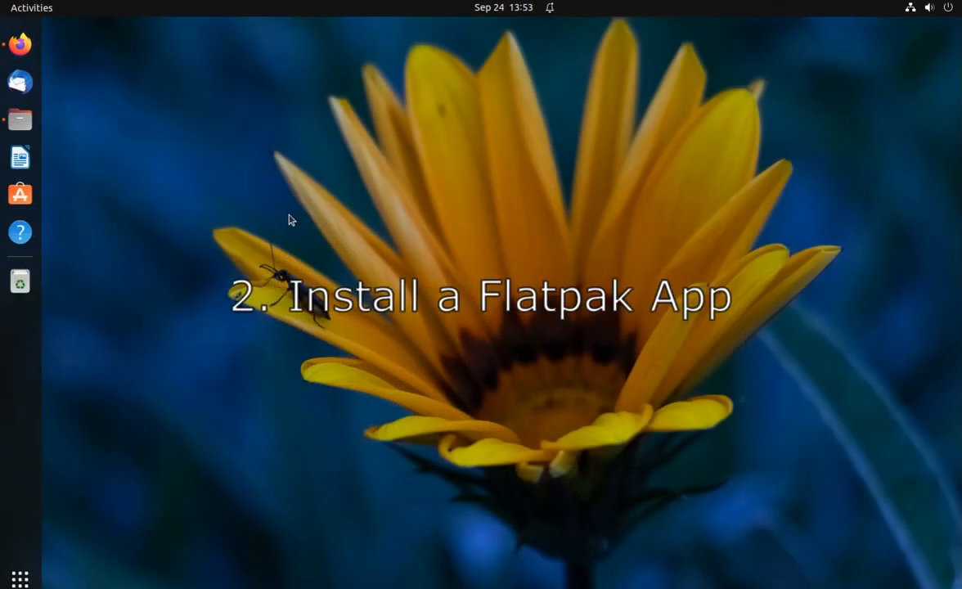
{"action": "mouse_move", "coordinate": [32, 69]}
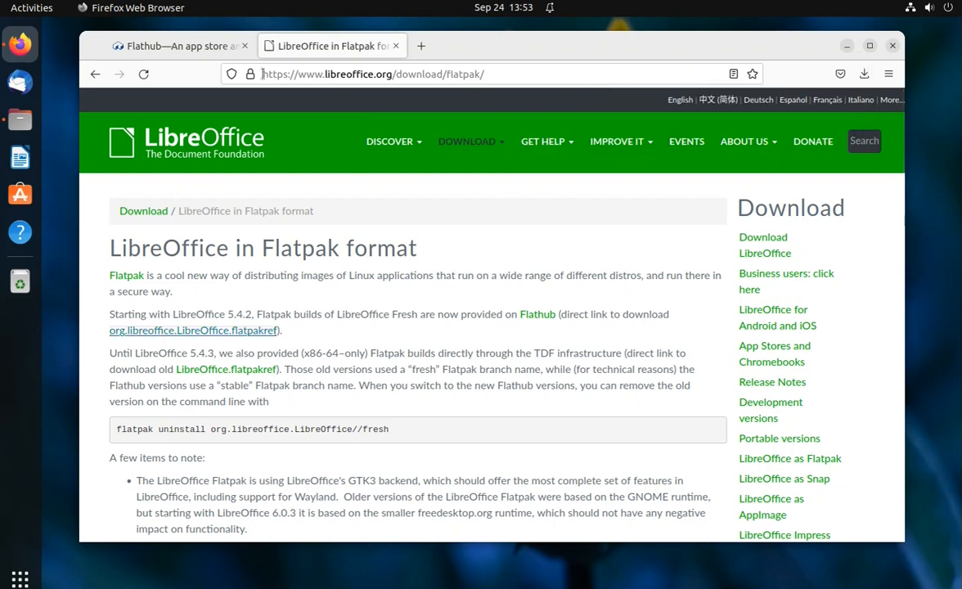
Step: Browse the Flathub home listing and download the Solanum install flatpakref
{"action": "left_click", "coordinate": [172, 46]}
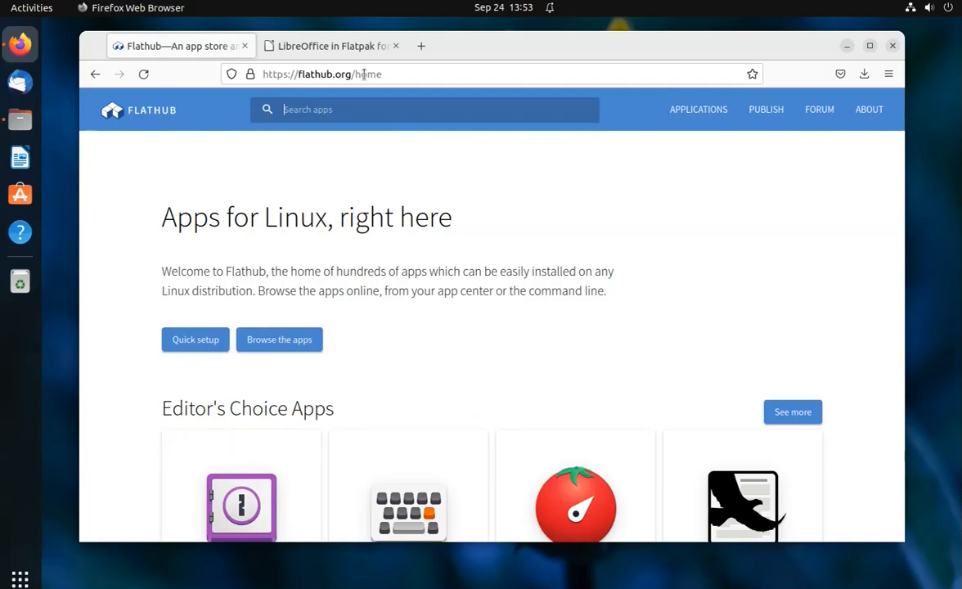
{"action": "scroll", "scroll_direction": "down", "scroll_amount": 3}
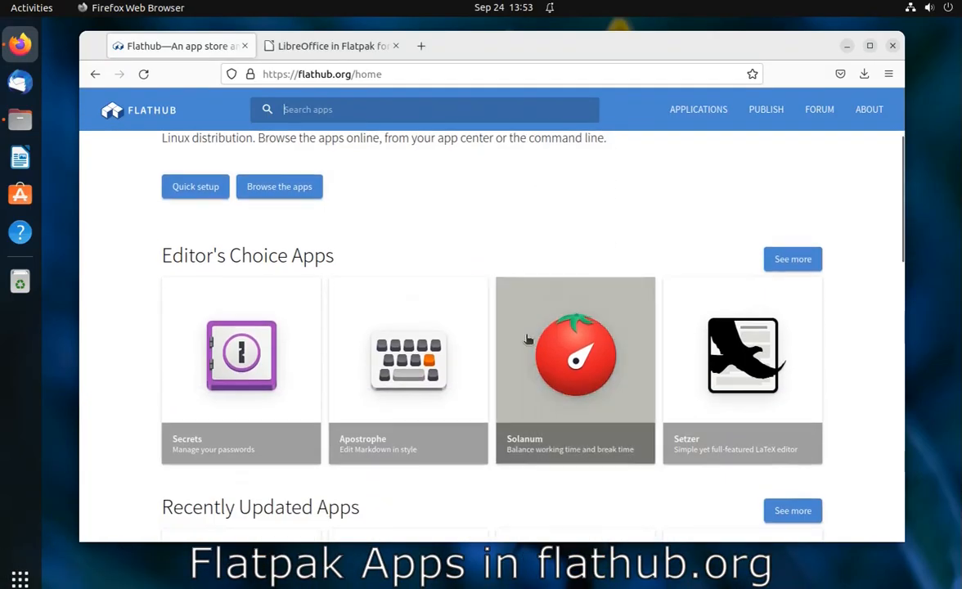
{"action": "scroll", "scroll_direction": "down", "scroll_amount": 3}
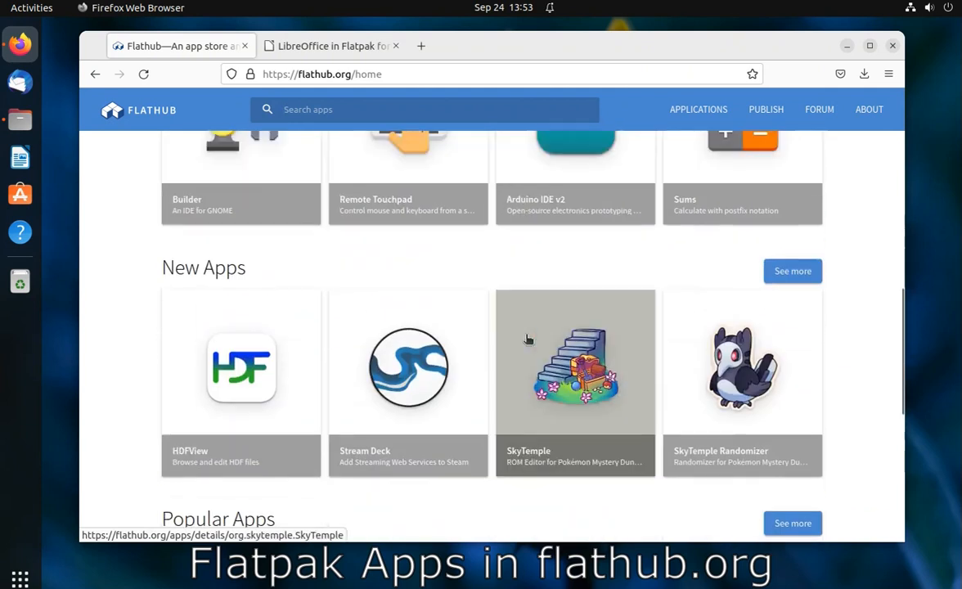
{"action": "scroll", "scroll_direction": "up", "scroll_amount": 3}
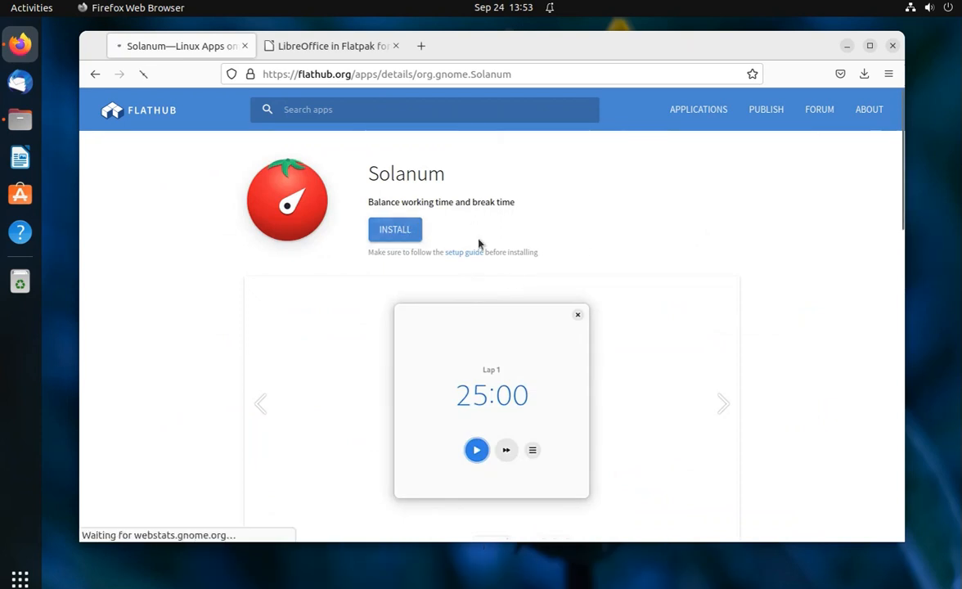
{"action": "left_click", "coordinate": [864, 74]}
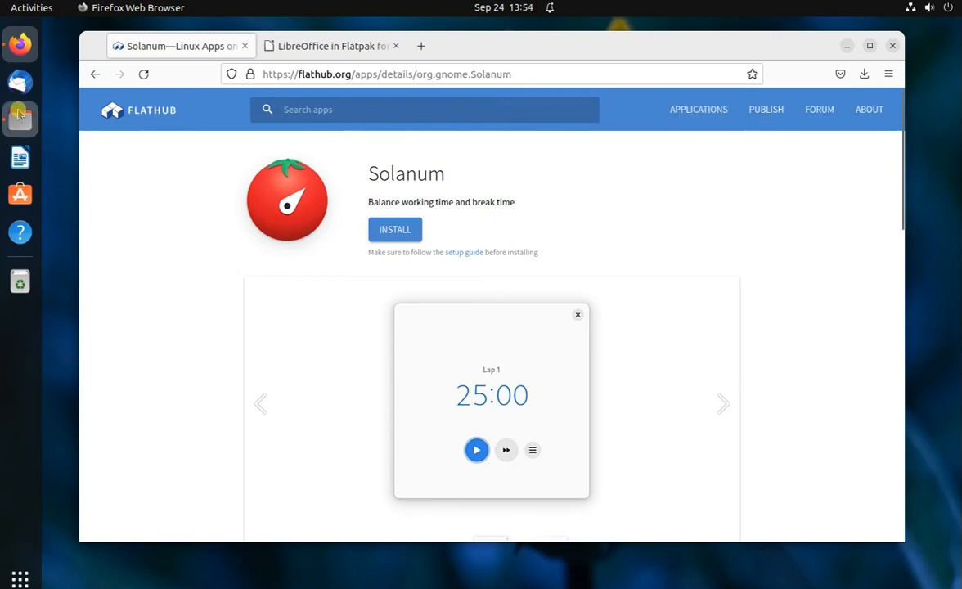
Step: Run 'flatpak install ./org.gnome.Solanum.flatpakref' from Downloads and answer Y to proceed
{"action": "left_click", "coordinate": [19, 118]}
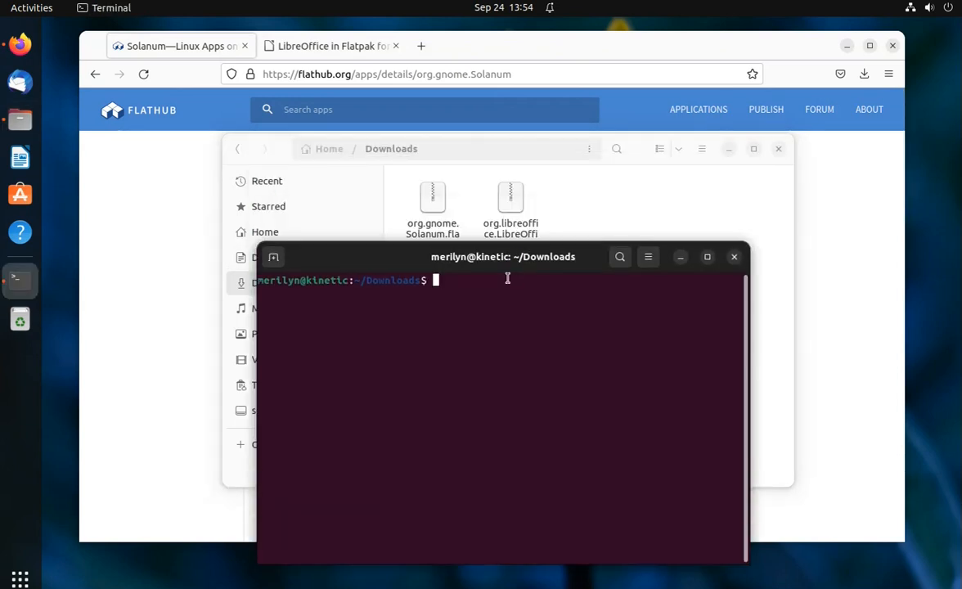
{"action": "type", "text": "flatpak install"}
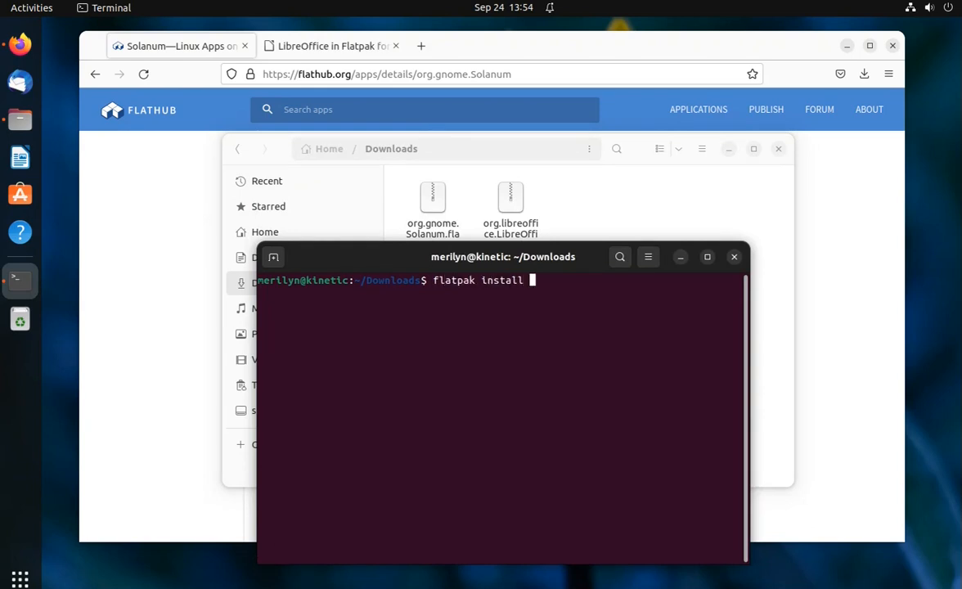
{"action": "type", "text": "./"}
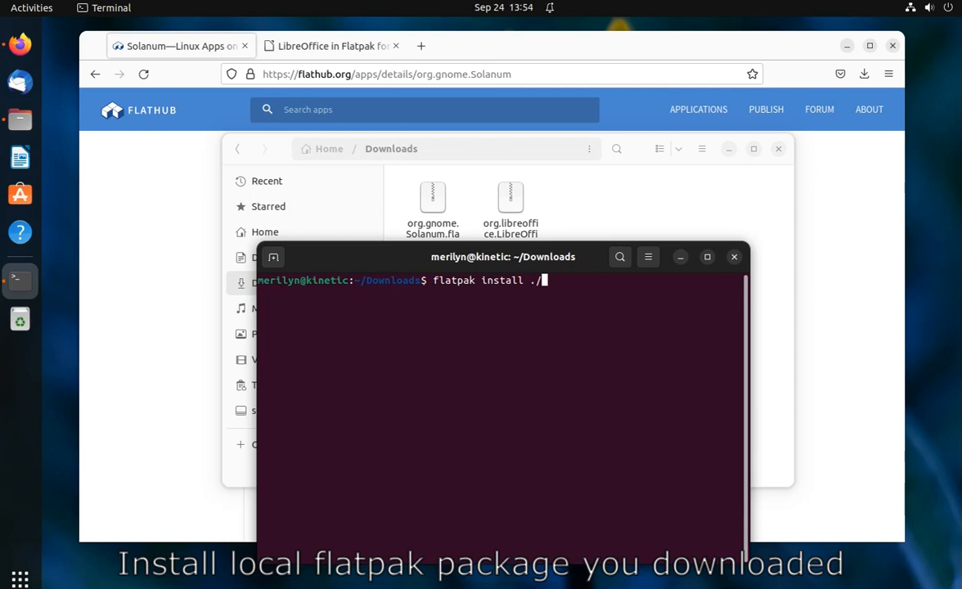
{"action": "type", "text": "org."}
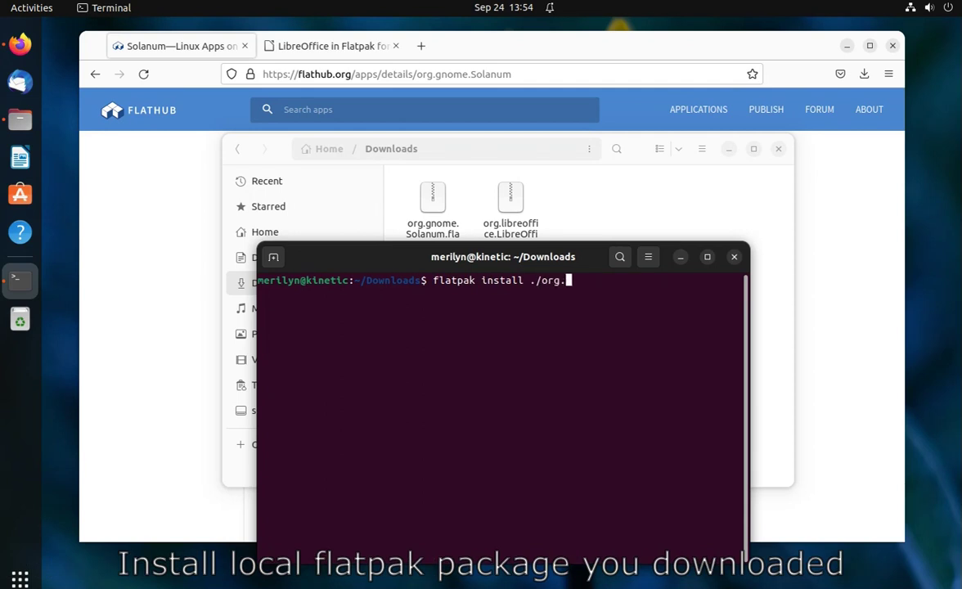
{"action": "type", "text": "gnome.Solanum.flatpakref"}
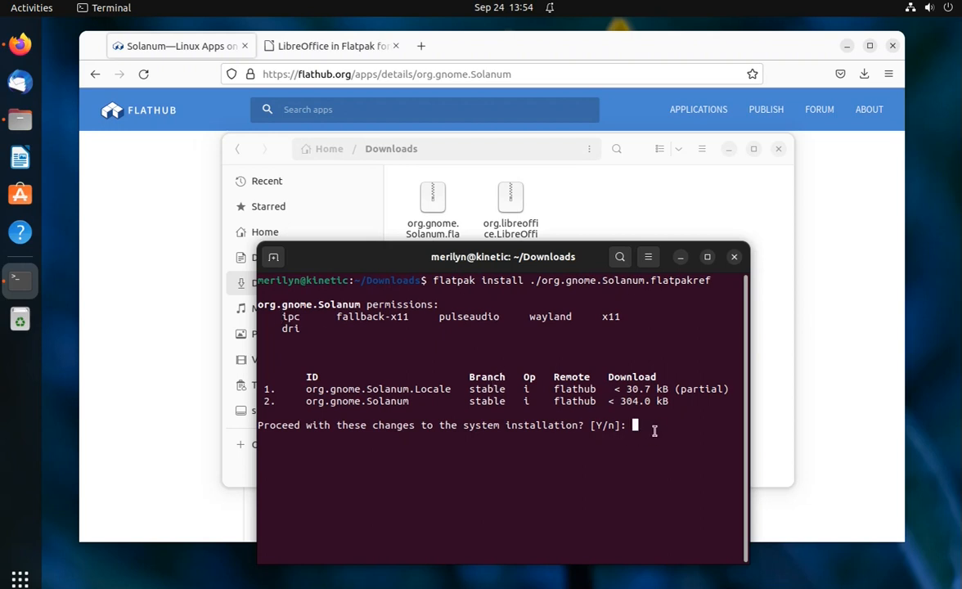
{"action": "type", "text": "Y"}
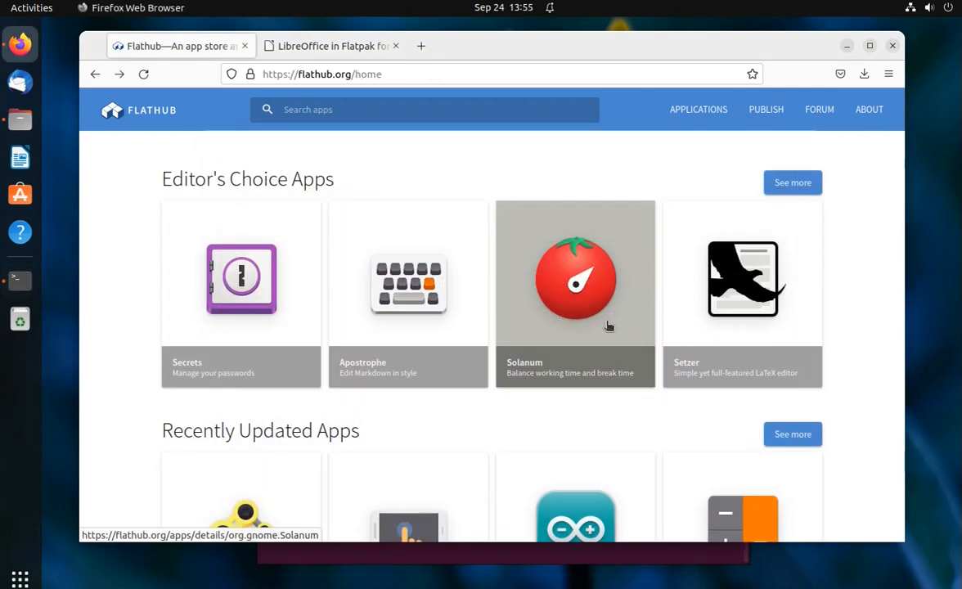
{"action": "mouse_move", "coordinate": [584, 327]}
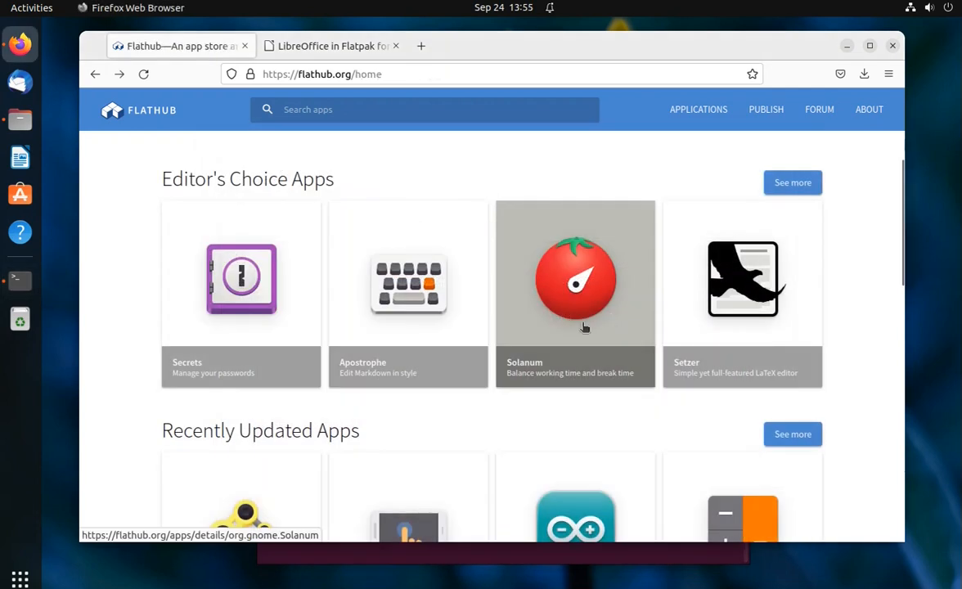
Step: Copy the install link address from the Secrets app's Flathub page
{"action": "left_click", "coordinate": [241, 278]}
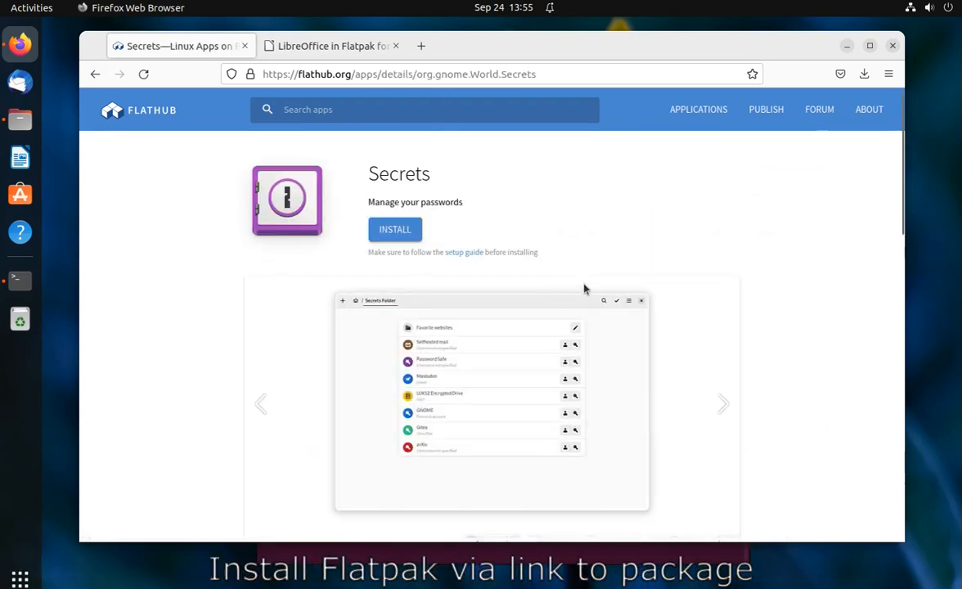
{"action": "right_click", "coordinate": [396, 229]}
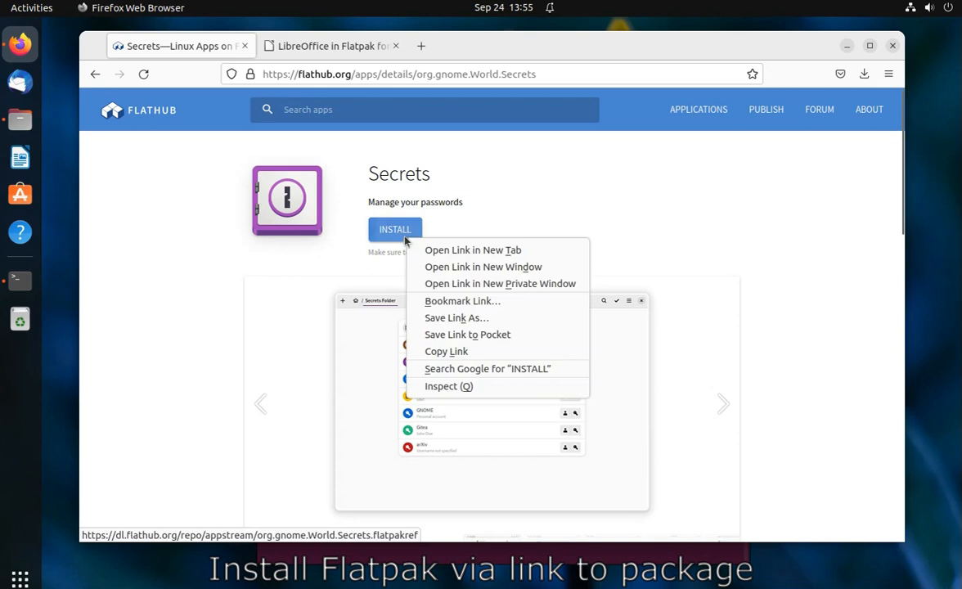
{"action": "mouse_move", "coordinate": [446, 351]}
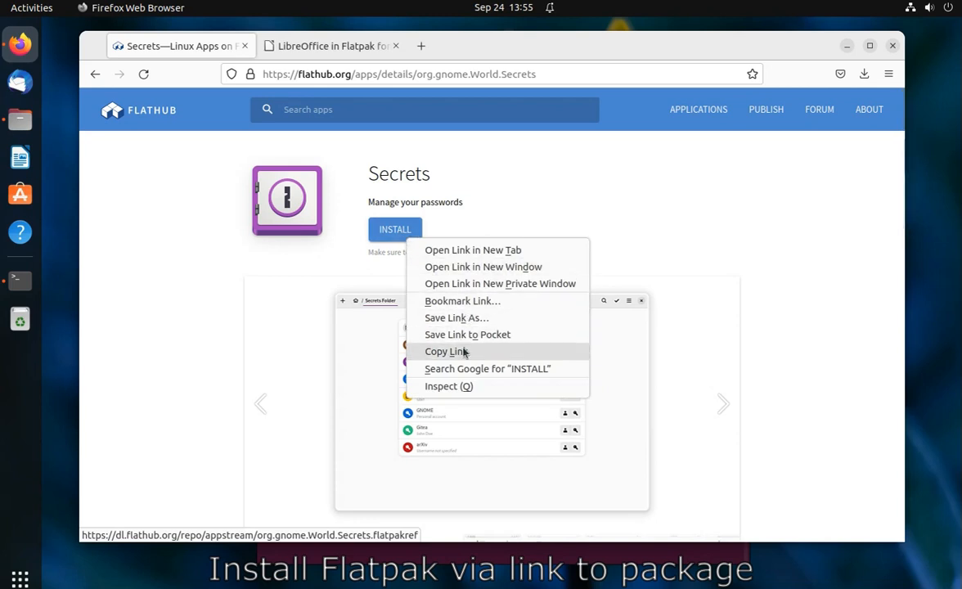
{"action": "left_click", "coordinate": [445, 350]}
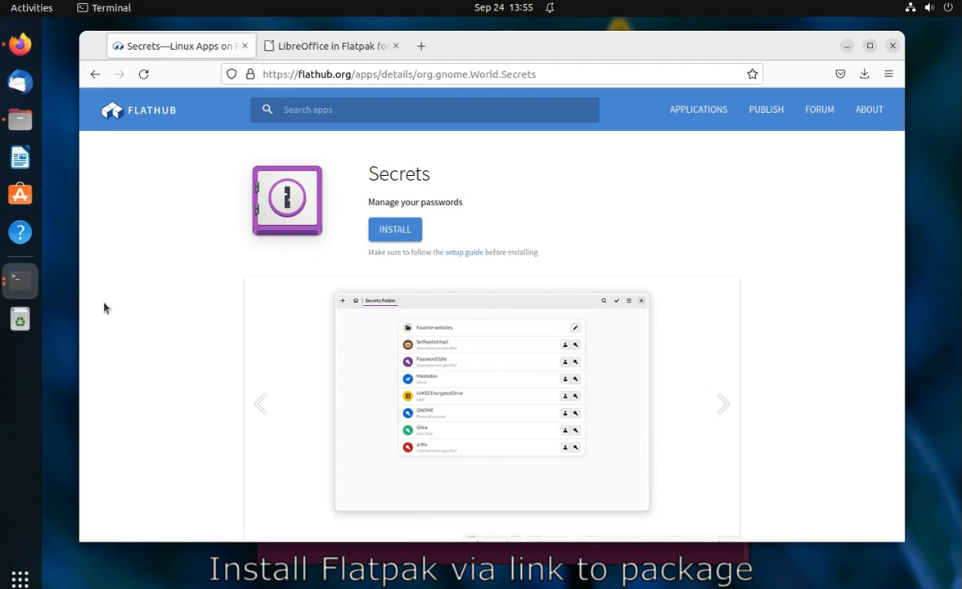
Step: Run 'flatpak install' with the pasted Secrets flatpakref link in a terminal
{"action": "left_click", "coordinate": [19, 282]}
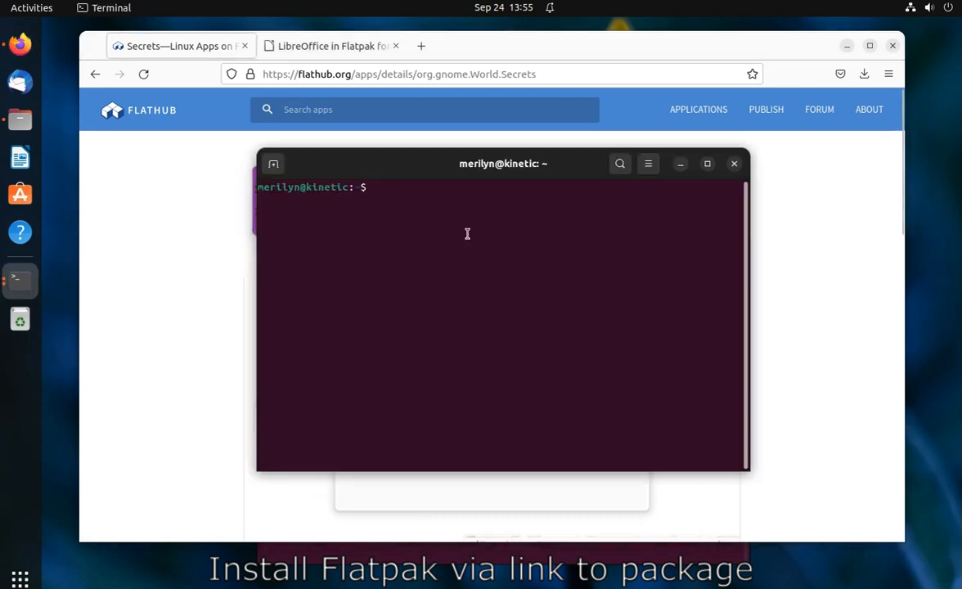
{"action": "type", "text": "flatpak"}
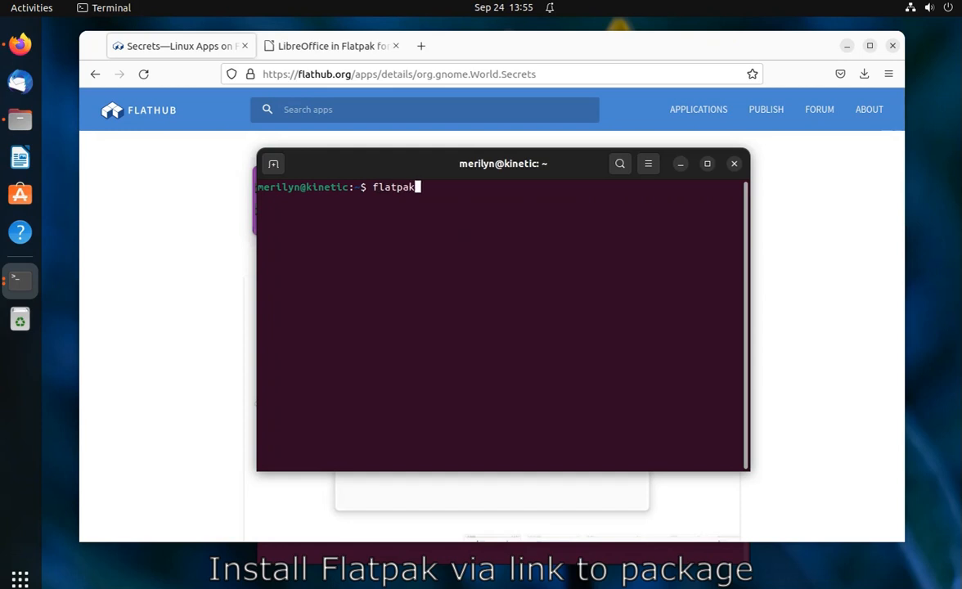
{"action": "type", "text": "install"}
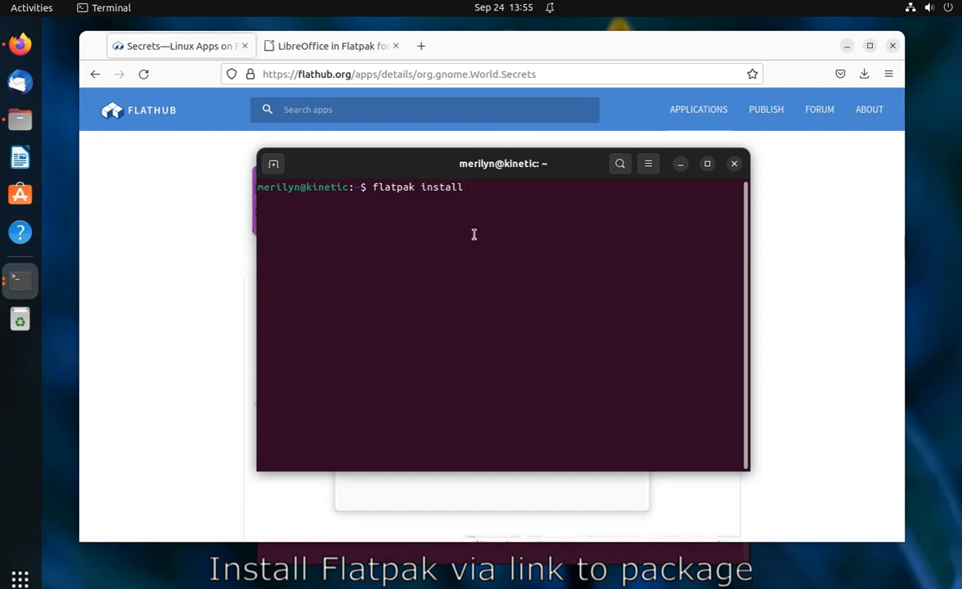
{"action": "right_click", "coordinate": [473, 235]}
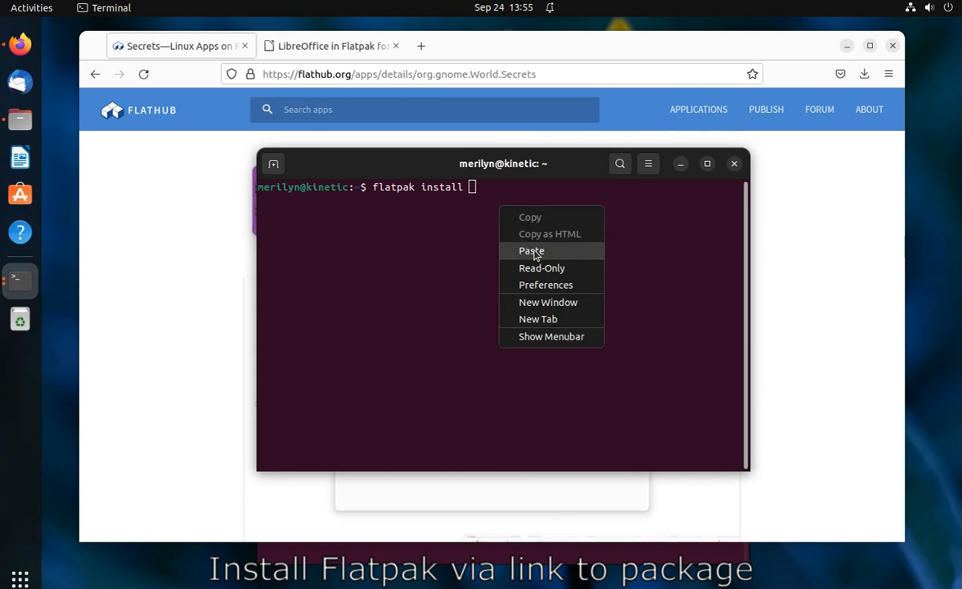
{"action": "left_click", "coordinate": [532, 251]}
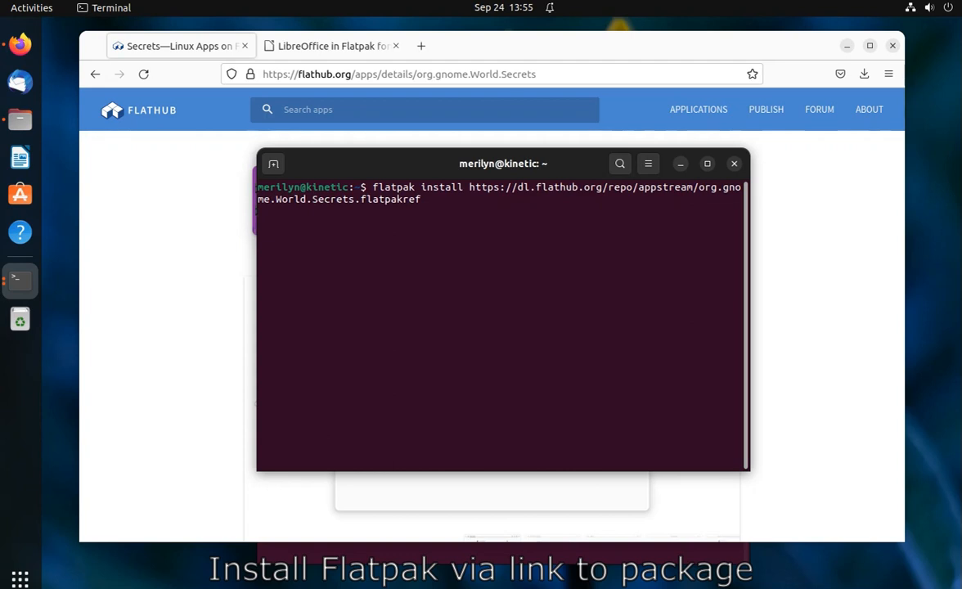
{"action": "key", "text": "Return"}
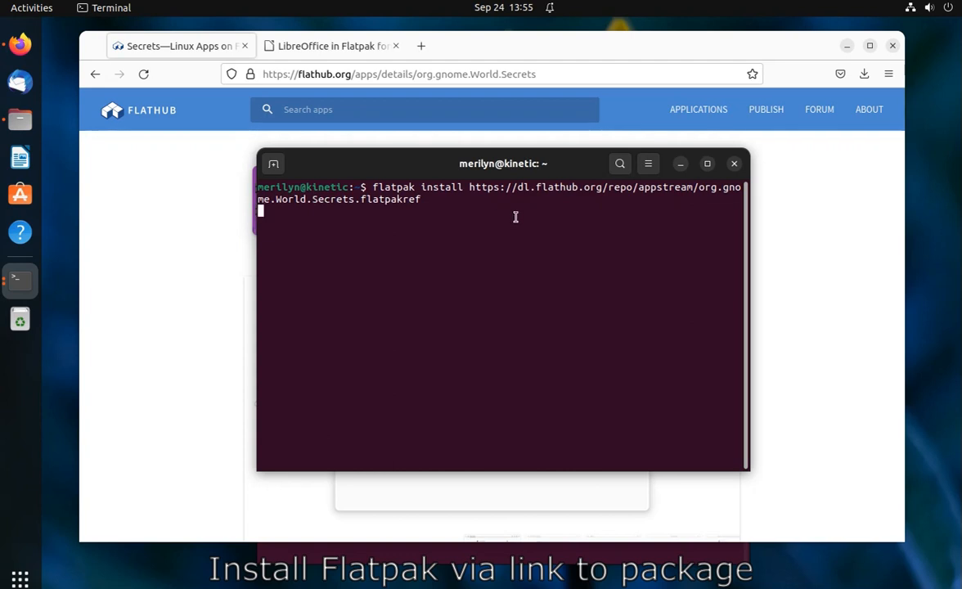
{"action": "key", "text": "Return"}
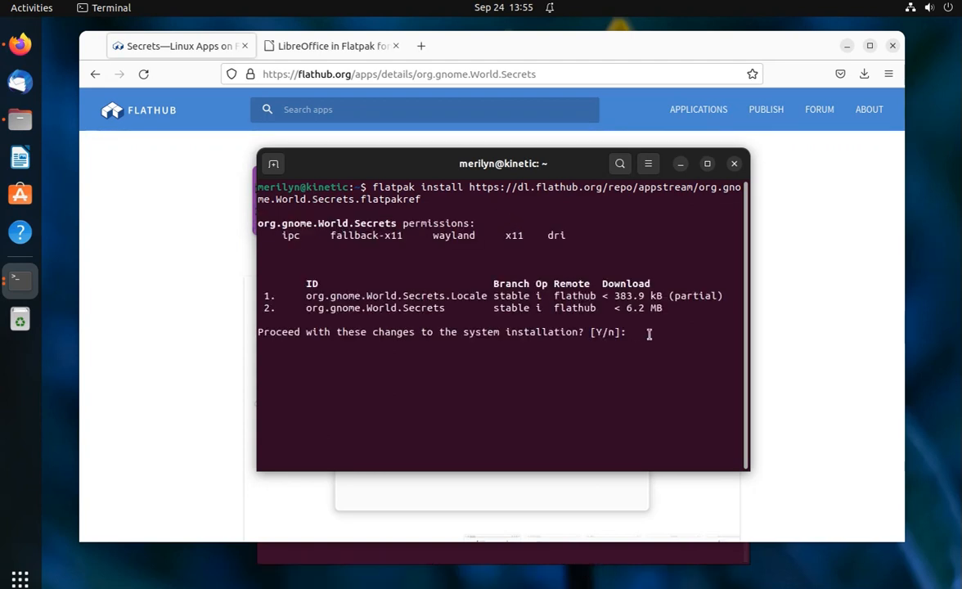
{"action": "mouse_move", "coordinate": [606, 335]}
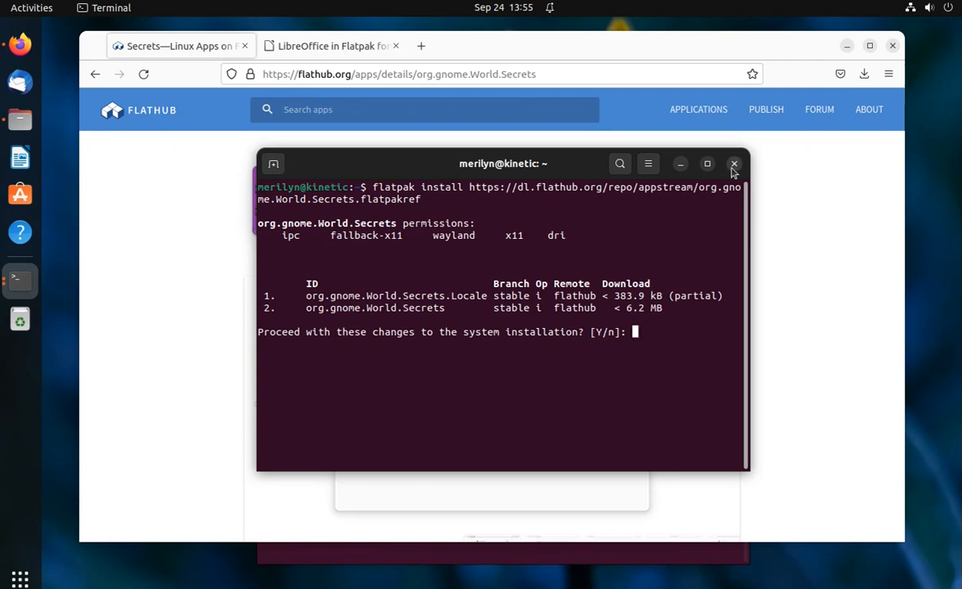
{"action": "mouse_move", "coordinate": [658, 278]}
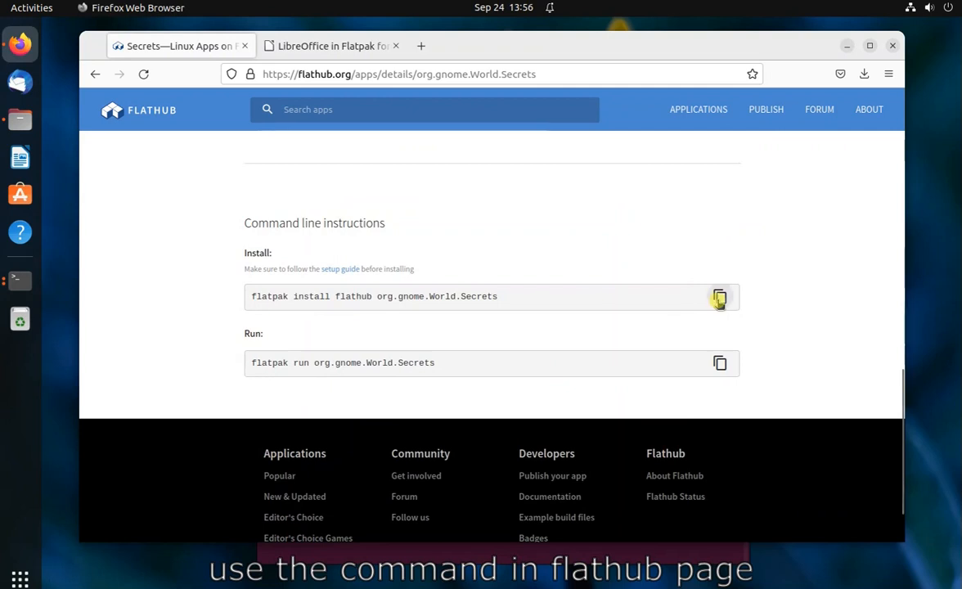
Step: Run Flathub's install command for org.gnome.World.Secrets and choose 1 for system installation
{"action": "left_click", "coordinate": [720, 298]}
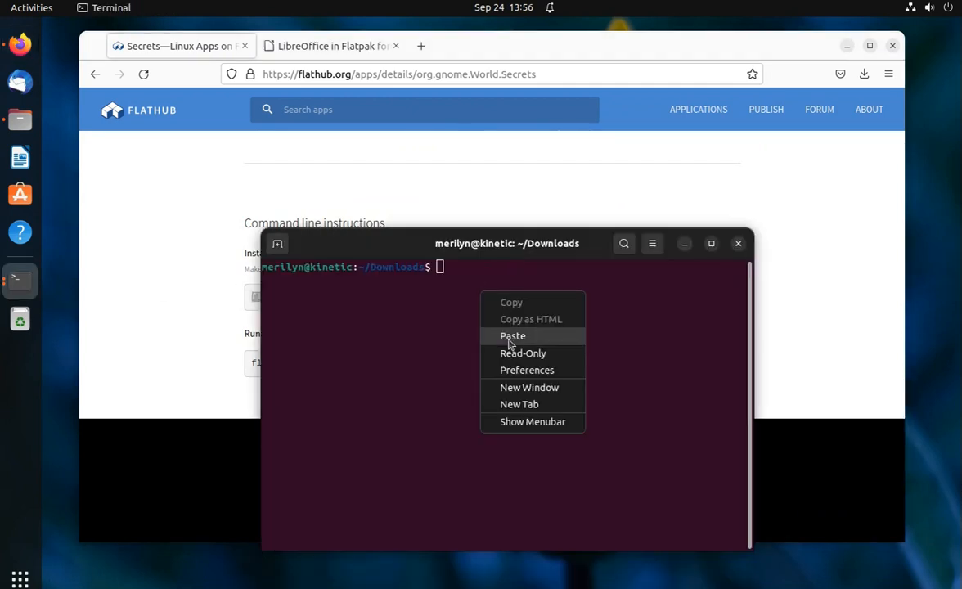
{"action": "left_click", "coordinate": [514, 336]}
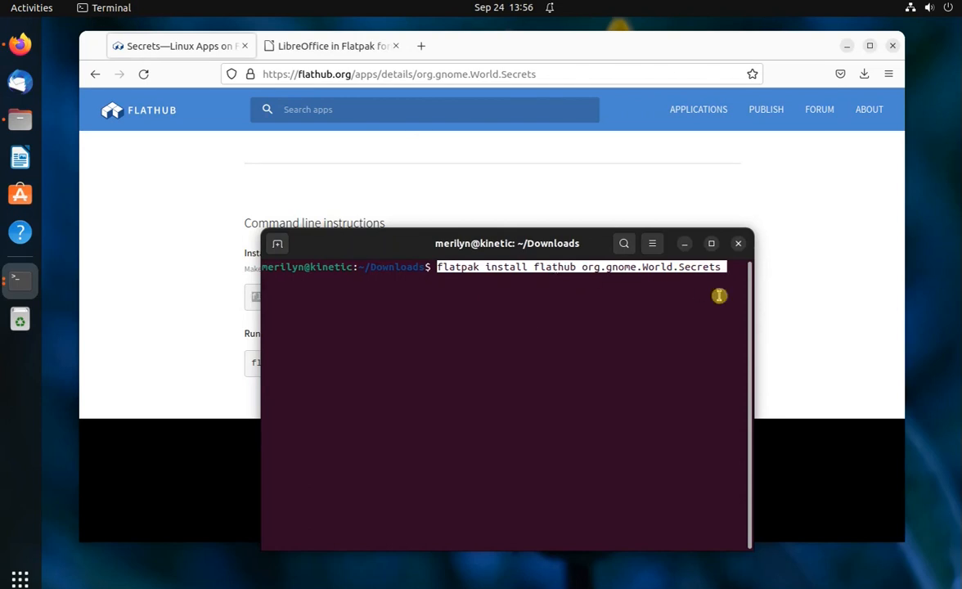
{"action": "key", "text": "Return"}
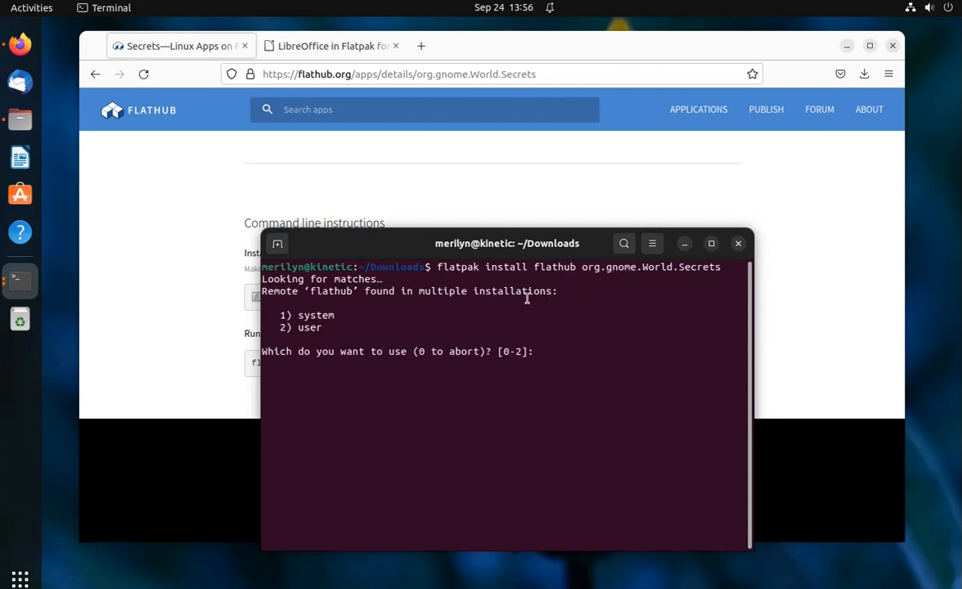
{"action": "type", "text": "1"}
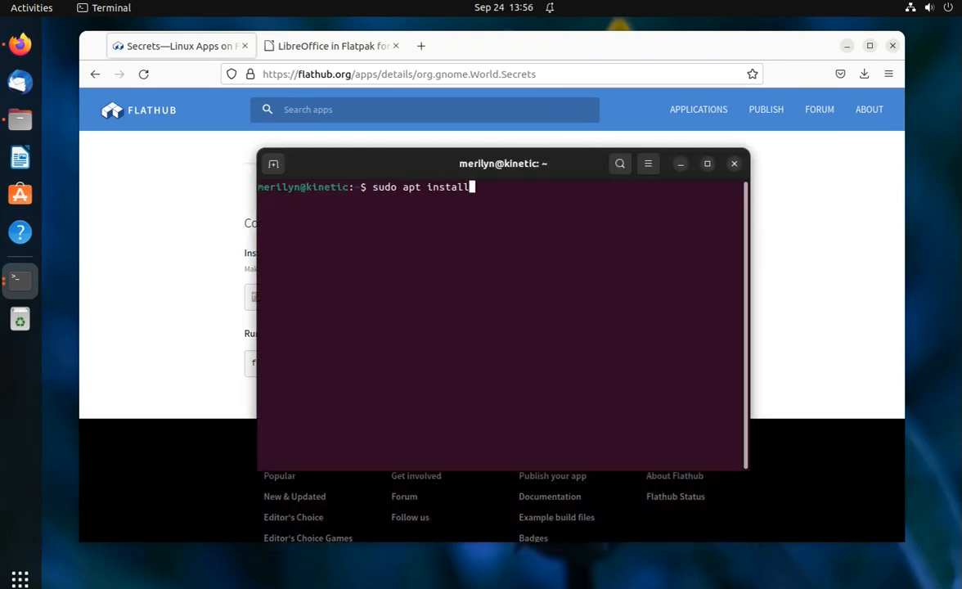
Step: Install gnome-software and gnome-software-plugin-flatpak with apt, confirming with Y
{"action": "type", "text": "gnome-software gnome-"}
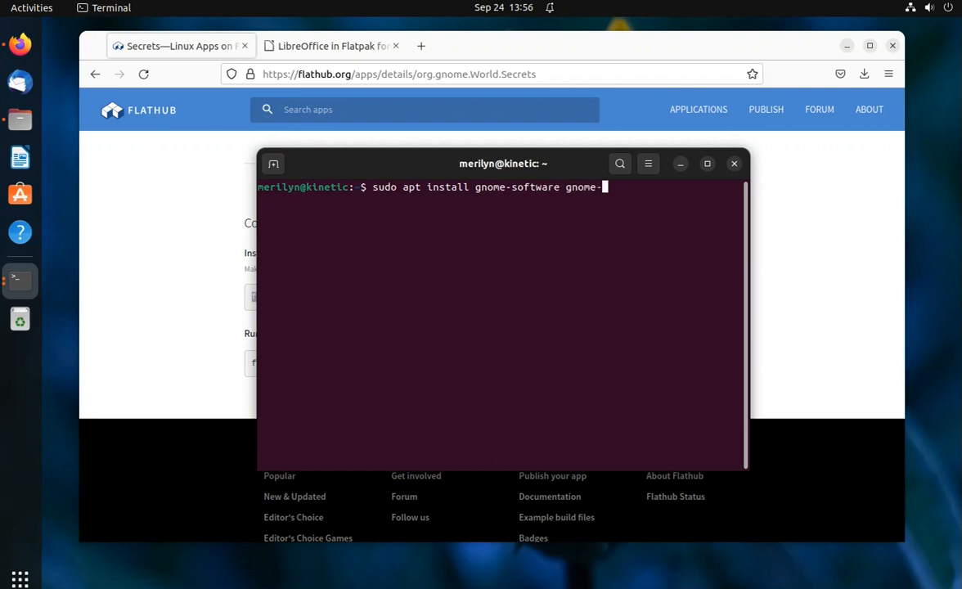
{"action": "type", "text": "software-plu"}
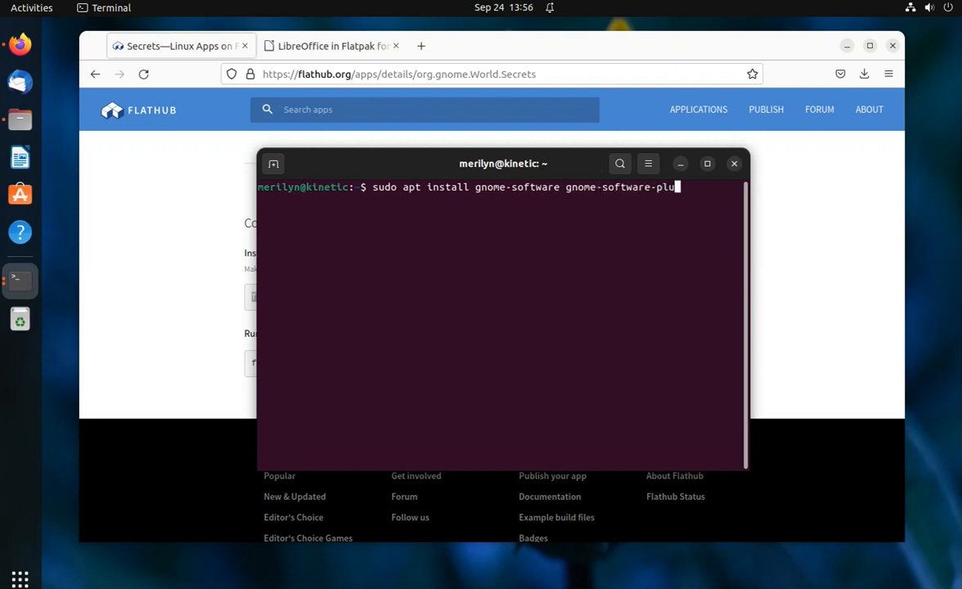
{"action": "type", "text": "gin-flatpak"}
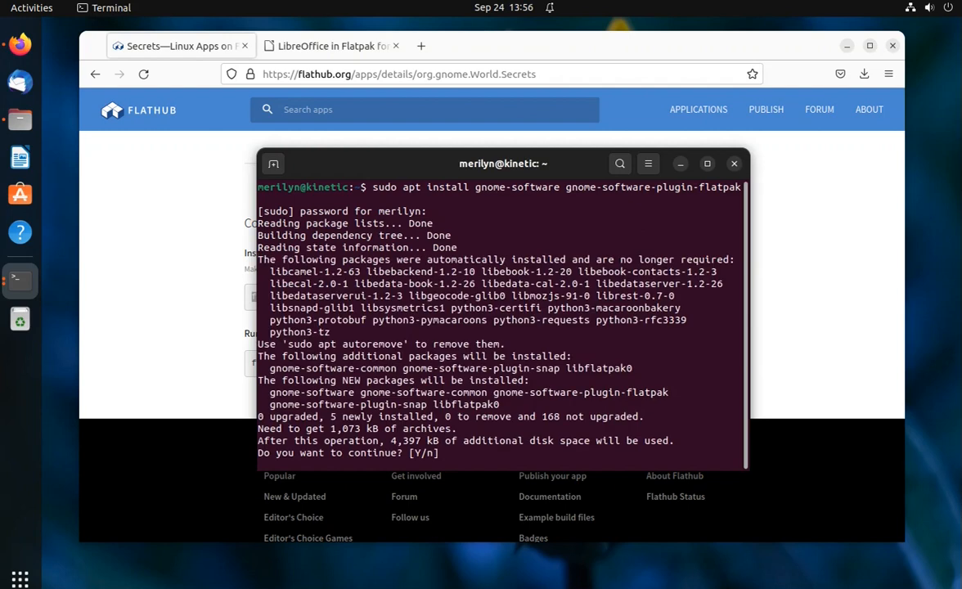
{"action": "type", "text": "Y"}
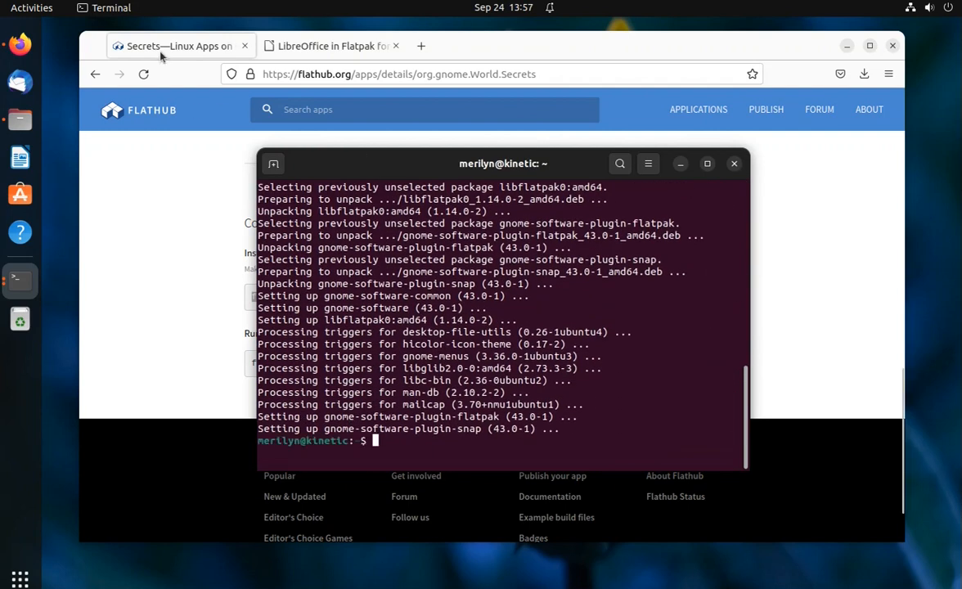
Step: Search 'software' in the Activities overview and launch the Software store app
{"action": "left_click", "coordinate": [30, 7]}
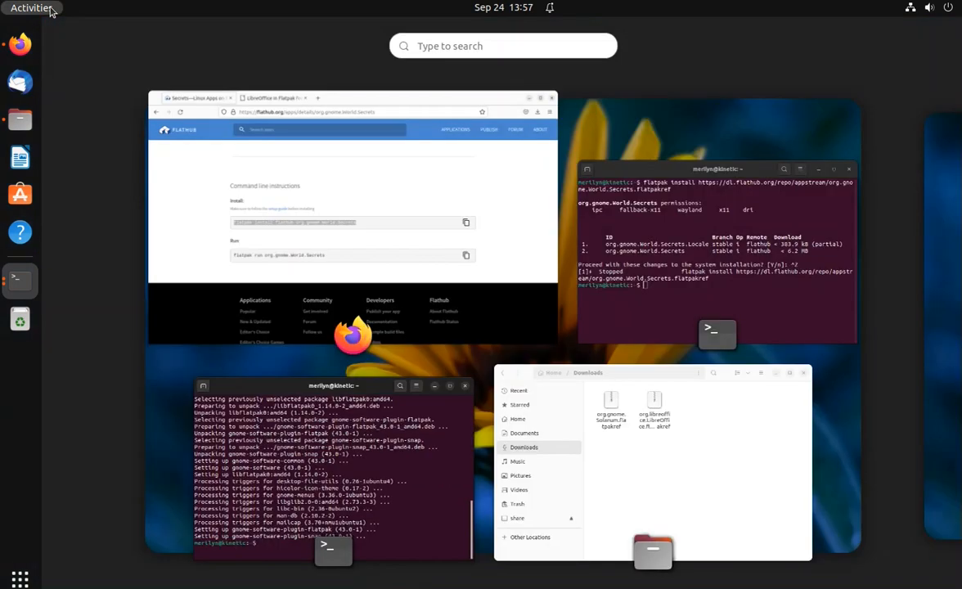
{"action": "type", "text": "software"}
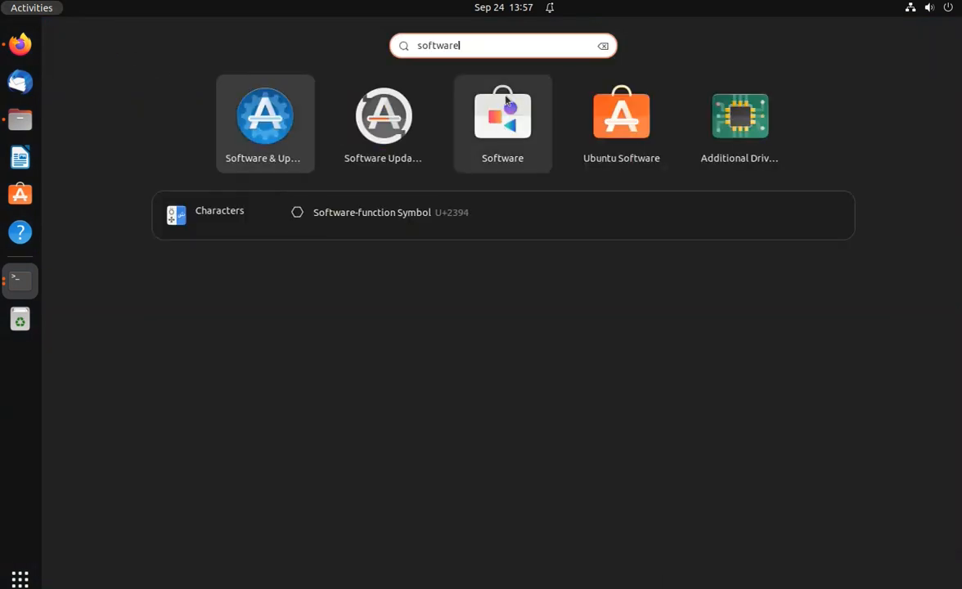
{"action": "left_click", "coordinate": [502, 114]}
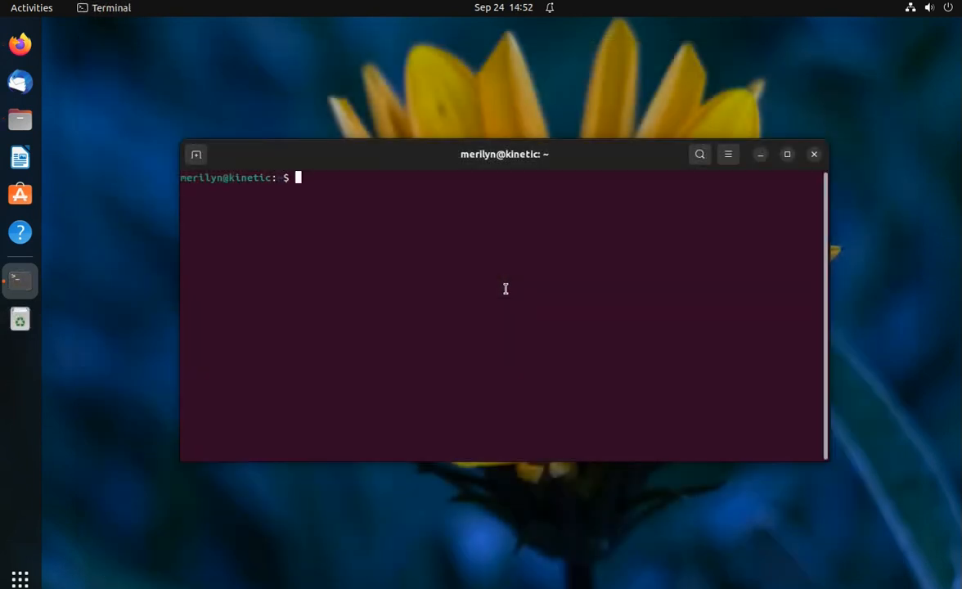
Step: Run 'flatpak search krita' and copy the org.kde.krita application ID from the results
{"action": "type", "text": "flat"}
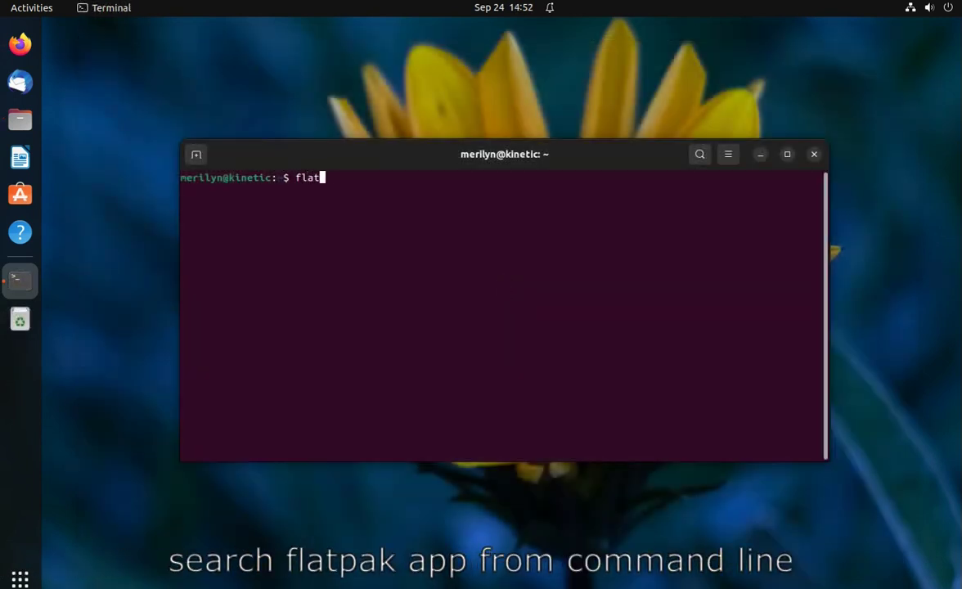
{"action": "type", "text": "pak search"}
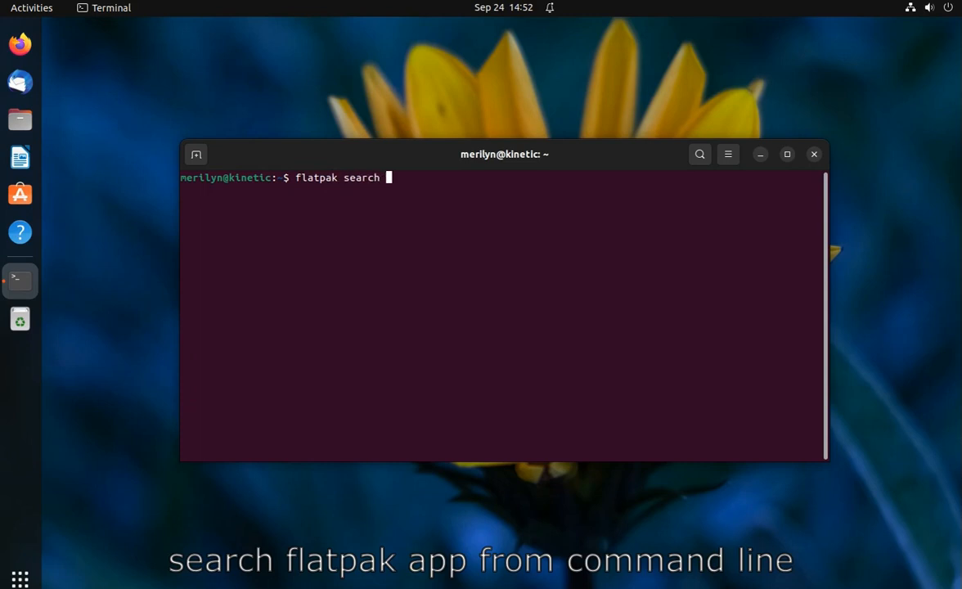
{"action": "type", "text": "krita"}
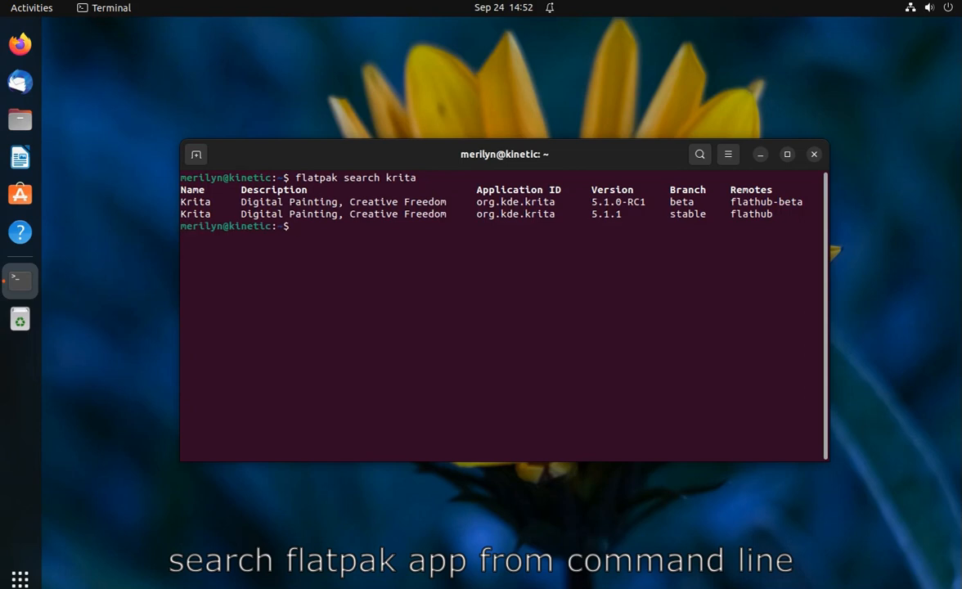
{"action": "double_click", "coordinate": [518, 213]}
{"action": "type", "text": "flatpak install"}
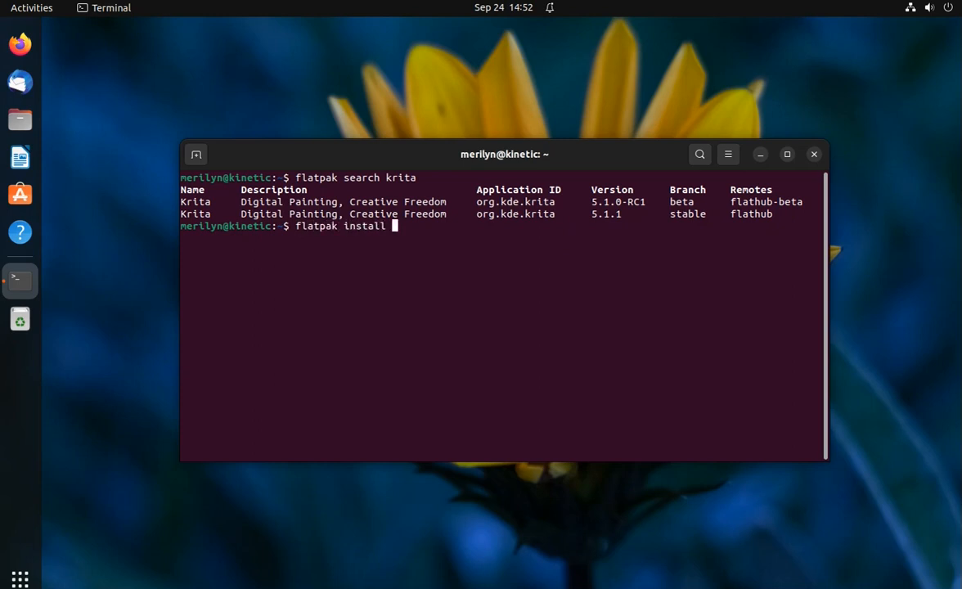
{"action": "mouse_move", "coordinate": [503, 220]}
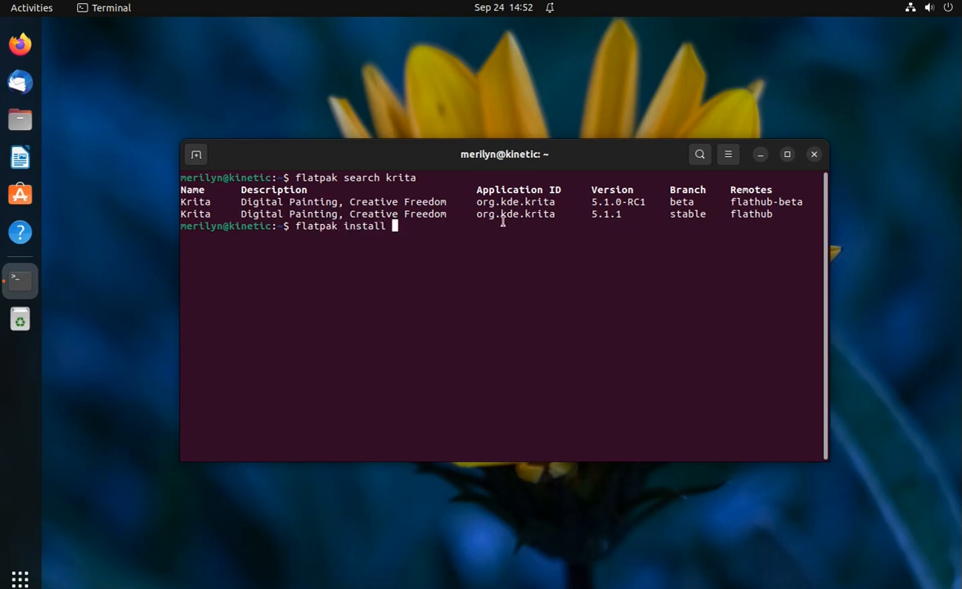
{"action": "double_click", "coordinate": [514, 213]}
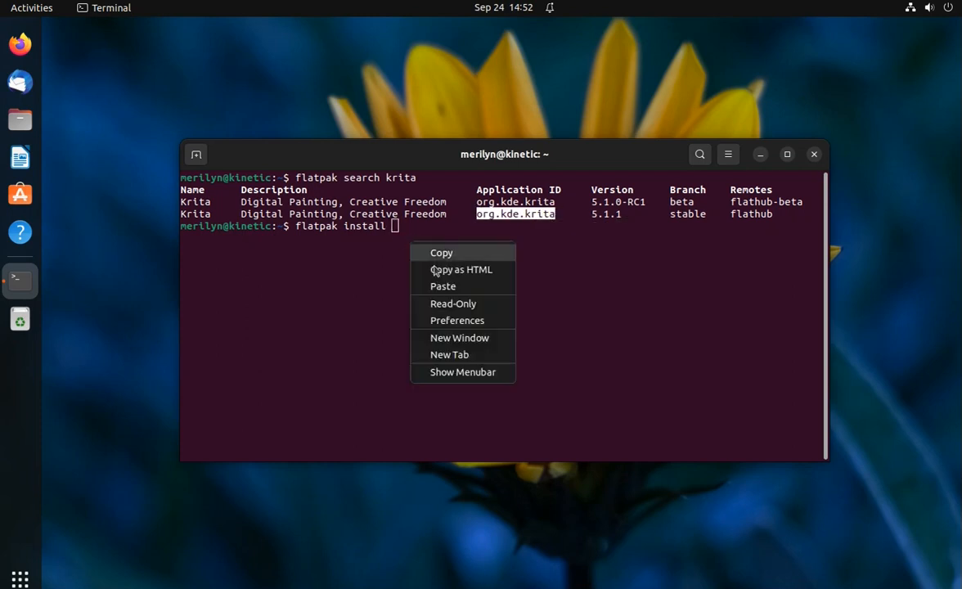
{"action": "left_click", "coordinate": [442, 285]}
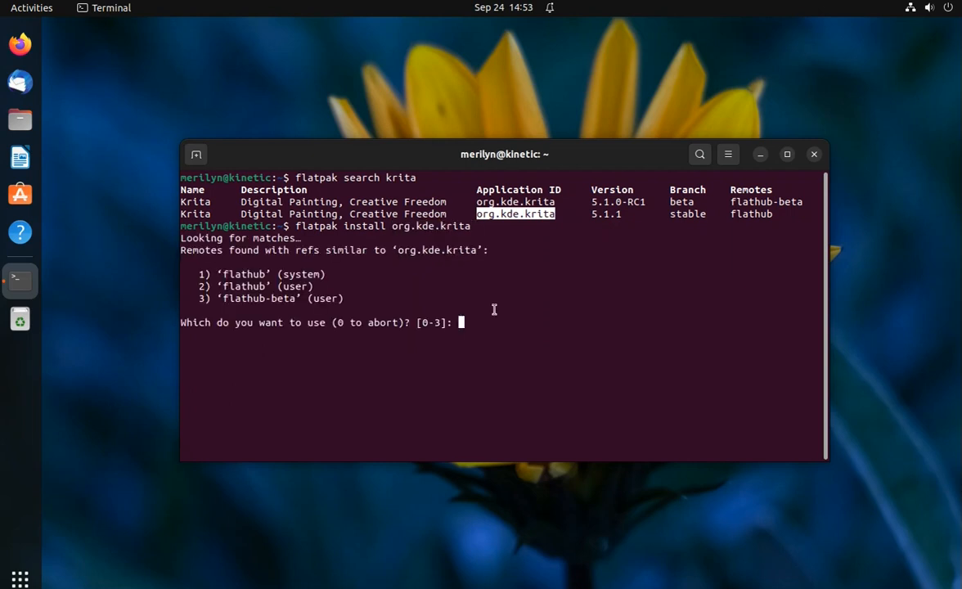
Step: Install org.kde.krita, choosing 1 for flathub and y to accept the runtime
{"action": "type", "text": "1"}
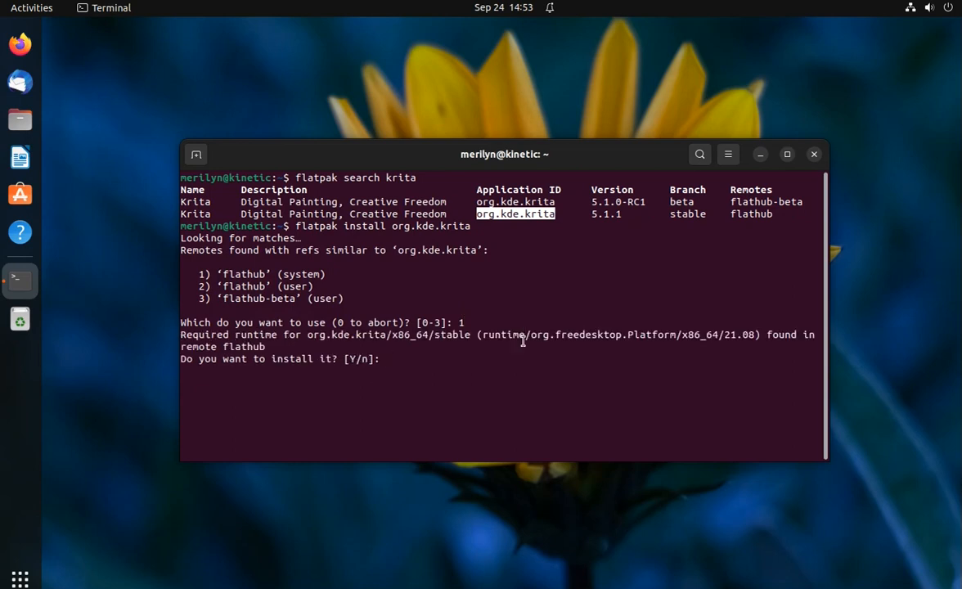
{"action": "type", "text": "y"}
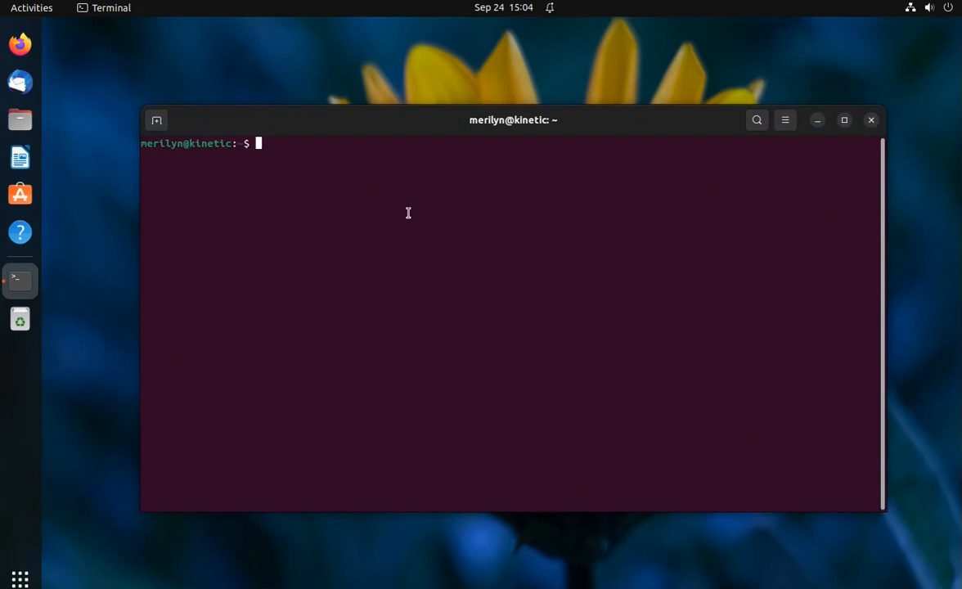
Step: Run flatpak list, then flatpak list --app and flatpak list --runtime to compare the outputs
{"action": "type", "text": "flatpak list"}
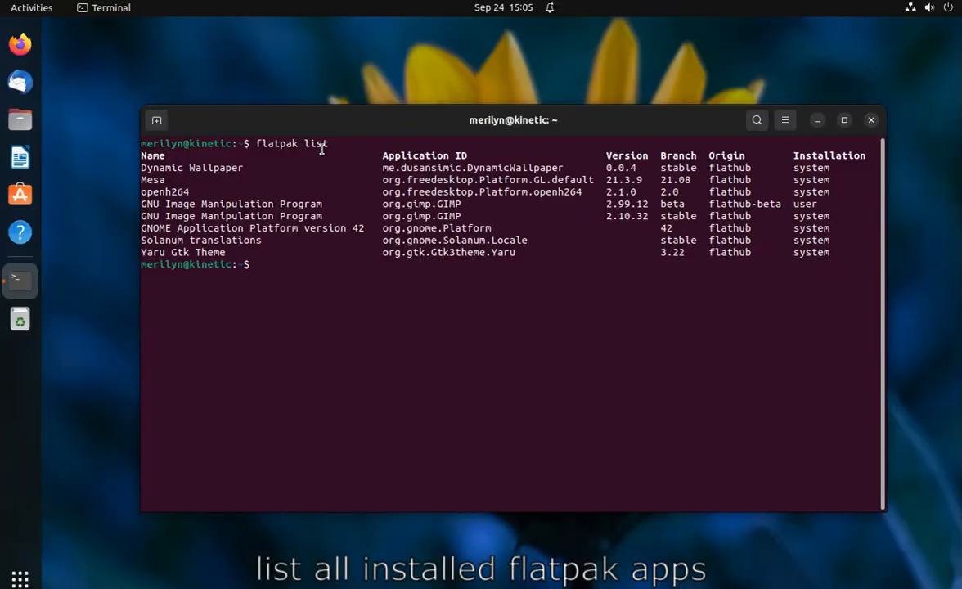
{"action": "mouse_move", "coordinate": [363, 275]}
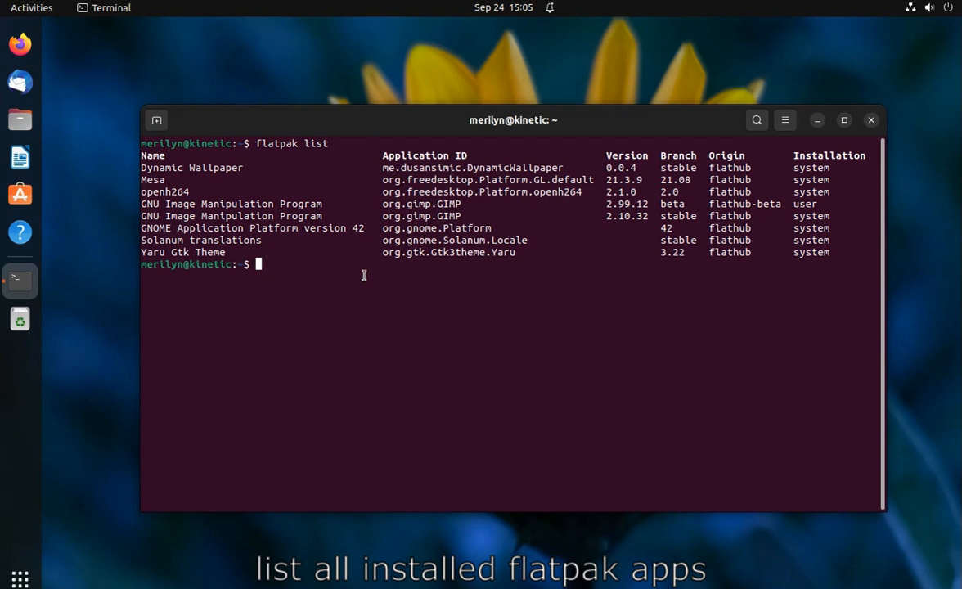
{"action": "type", "text": "flatpak list"}
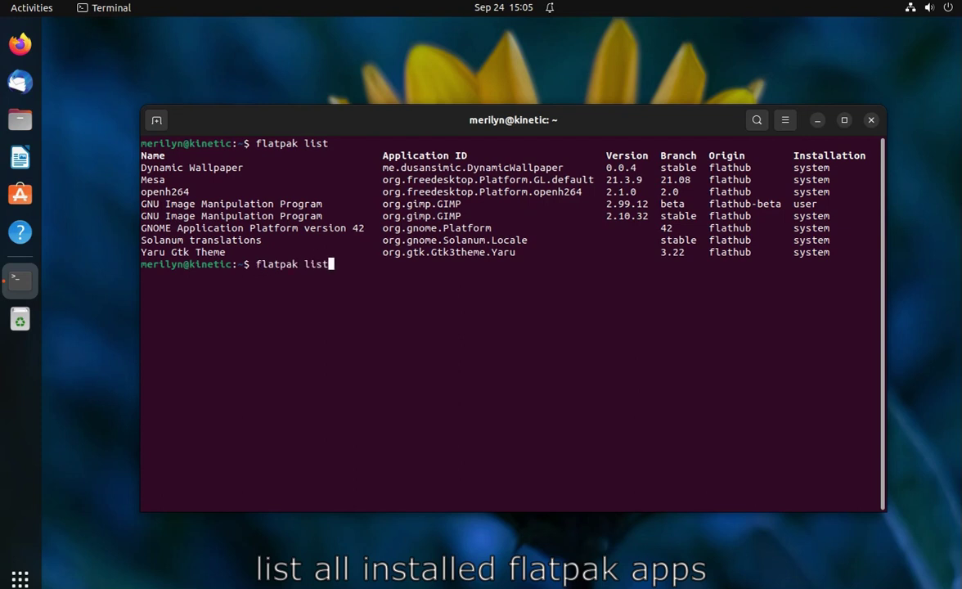
{"action": "type", "text": "--app"}
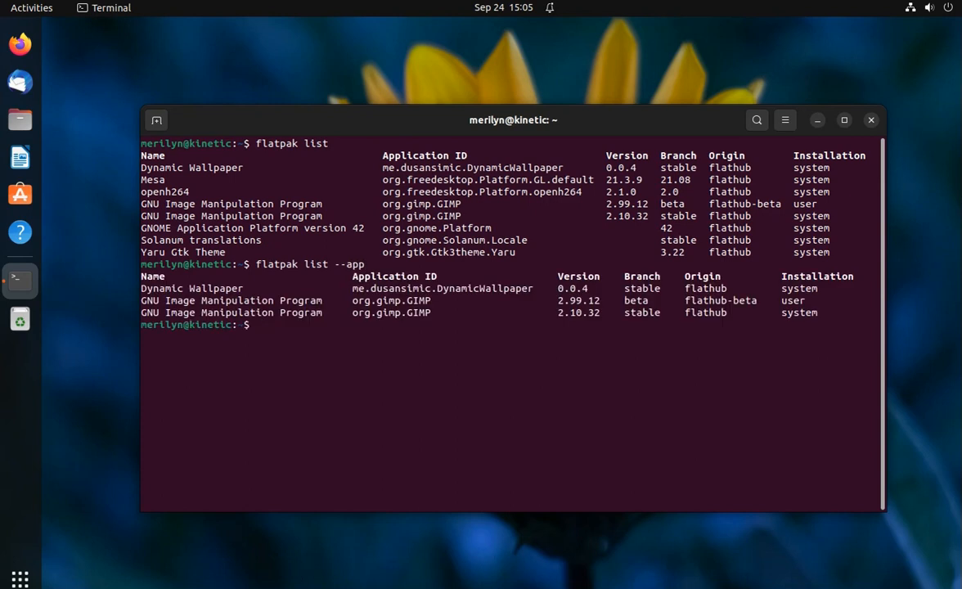
{"action": "type", "text": "flatpak"}
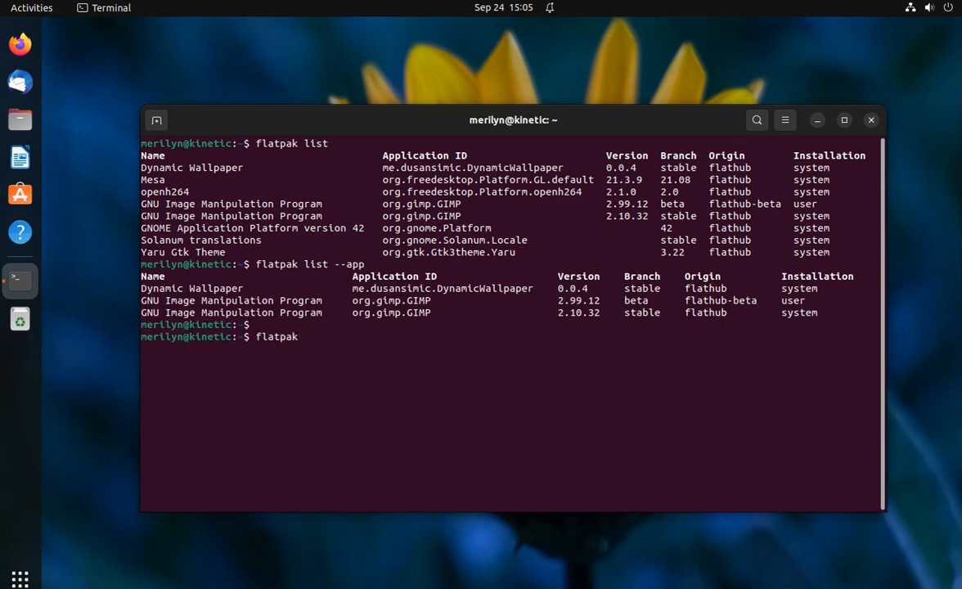
{"action": "type", "text": "list -"}
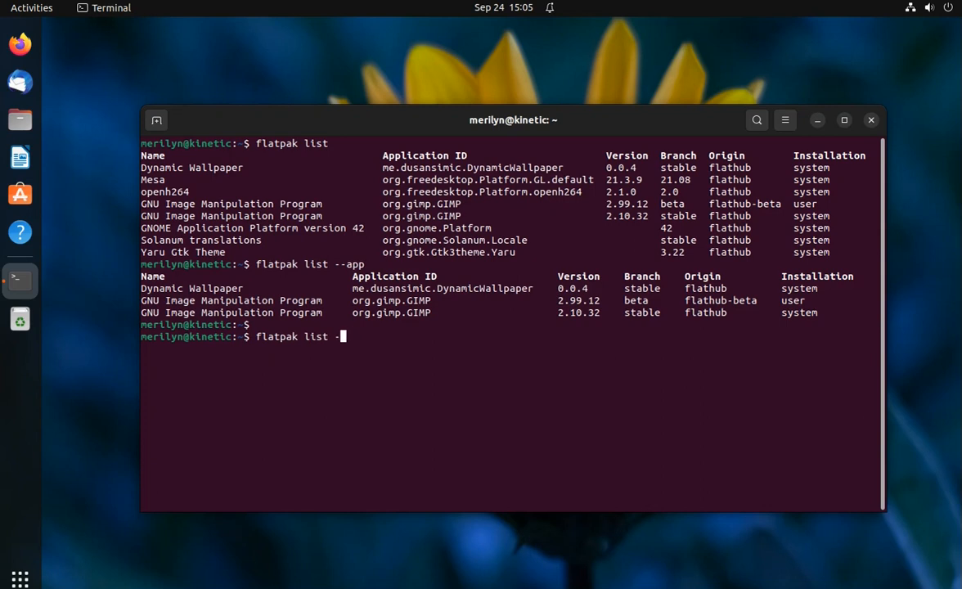
{"action": "type", "text": "-runtime"}
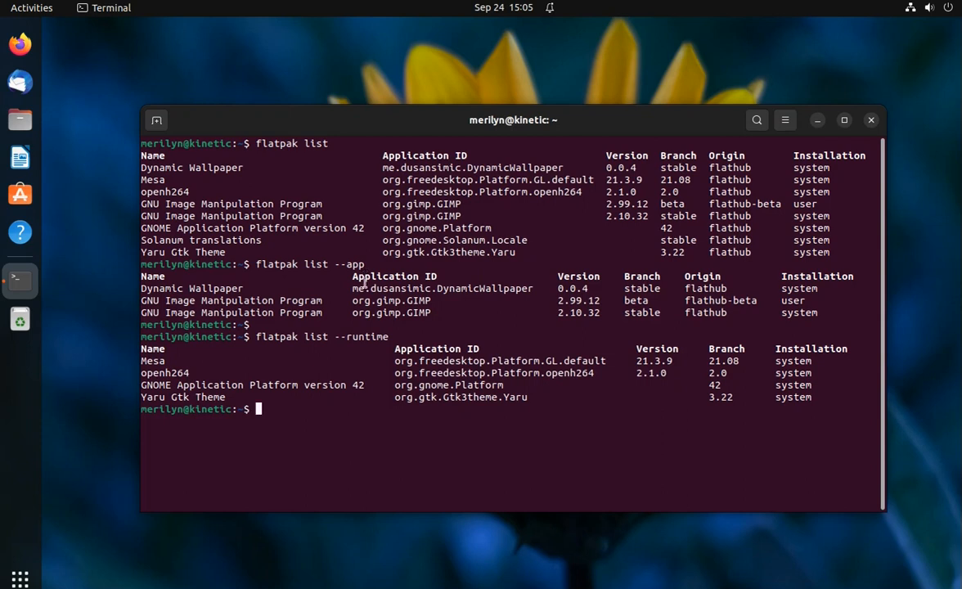
Step: Run flatpak uninstall me.dusansimic.DynamicWallpaper with the copied ID and decline with n
{"action": "double_click", "coordinate": [442, 288]}
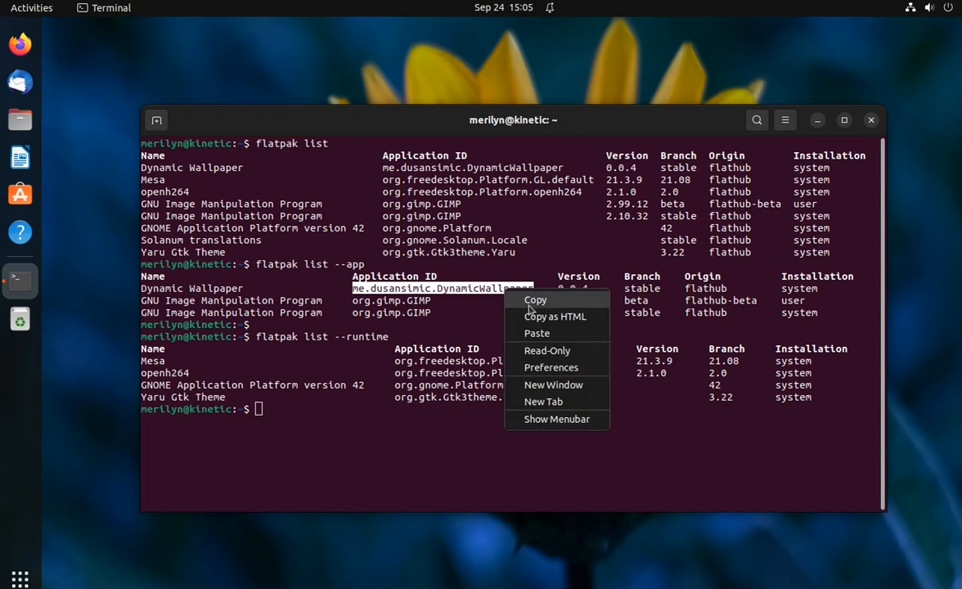
{"action": "left_click", "coordinate": [535, 300]}
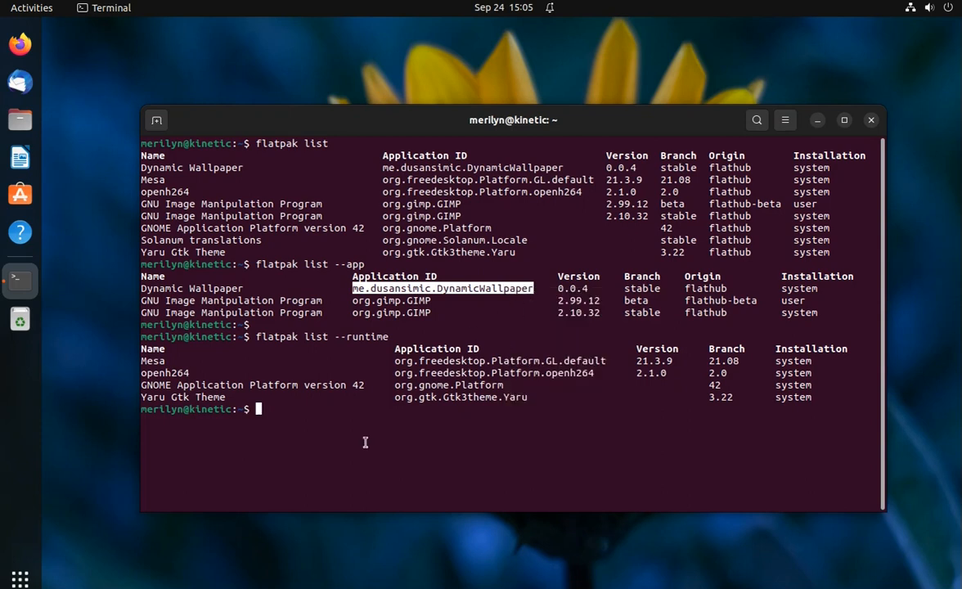
{"action": "type", "text": "flatpak uninstall"}
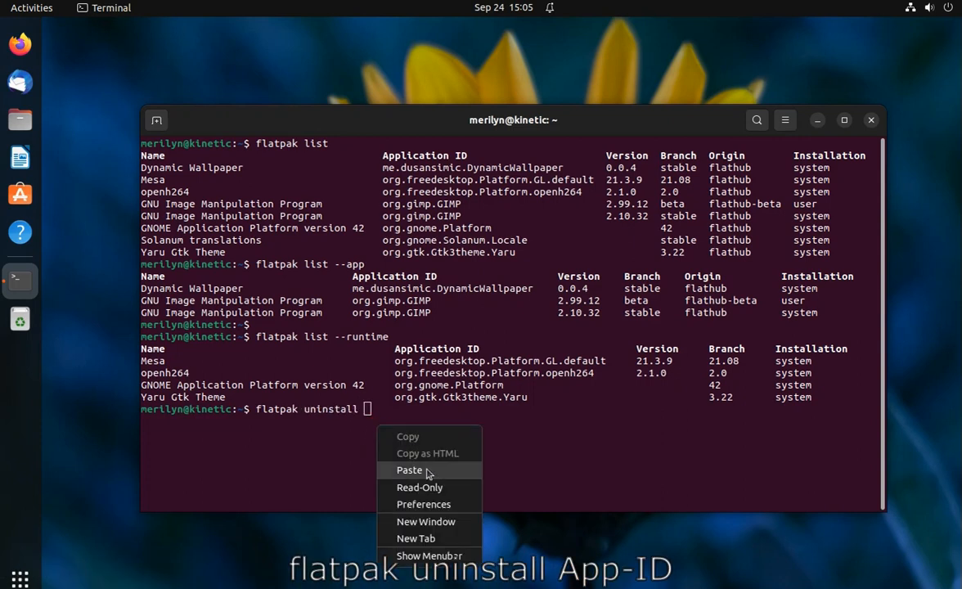
{"action": "left_click", "coordinate": [409, 470]}
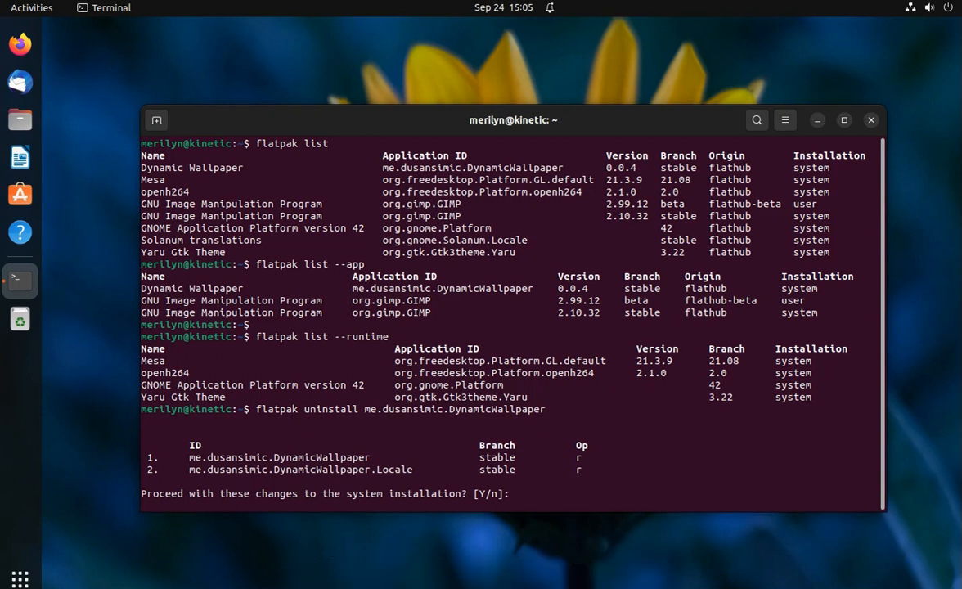
{"action": "type", "text": "n"}
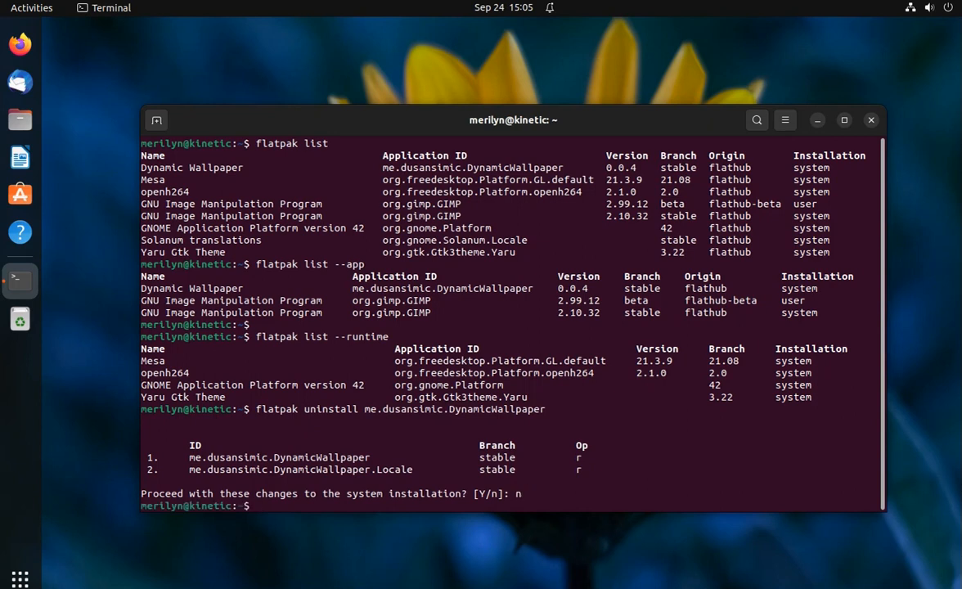
Step: Uninstall me.dusansimic.DynamicWallpaper with --delete-data, confirming y twice
{"action": "type", "text": "flatpak uninstall --de"}
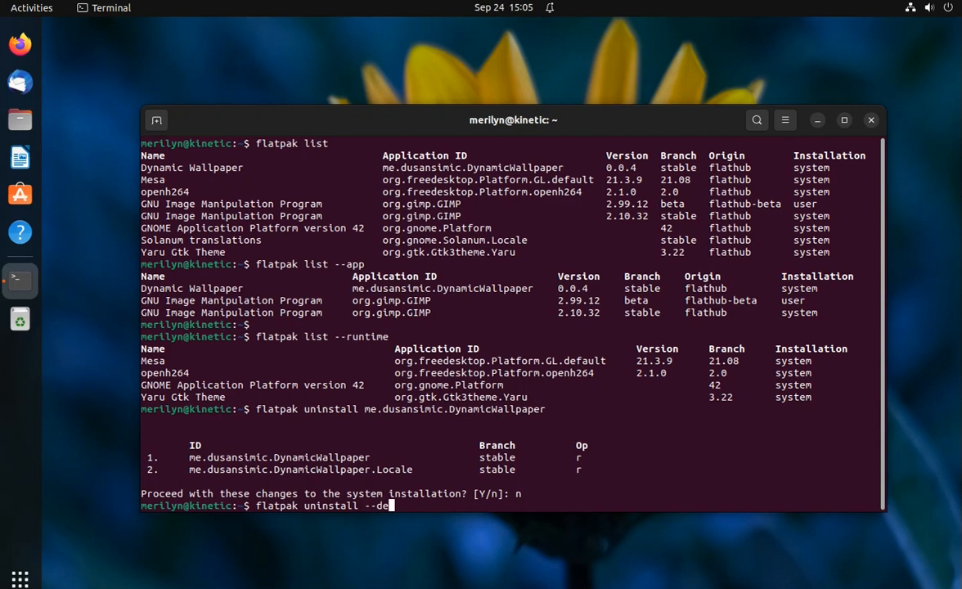
{"action": "type", "text": "lete-data"}
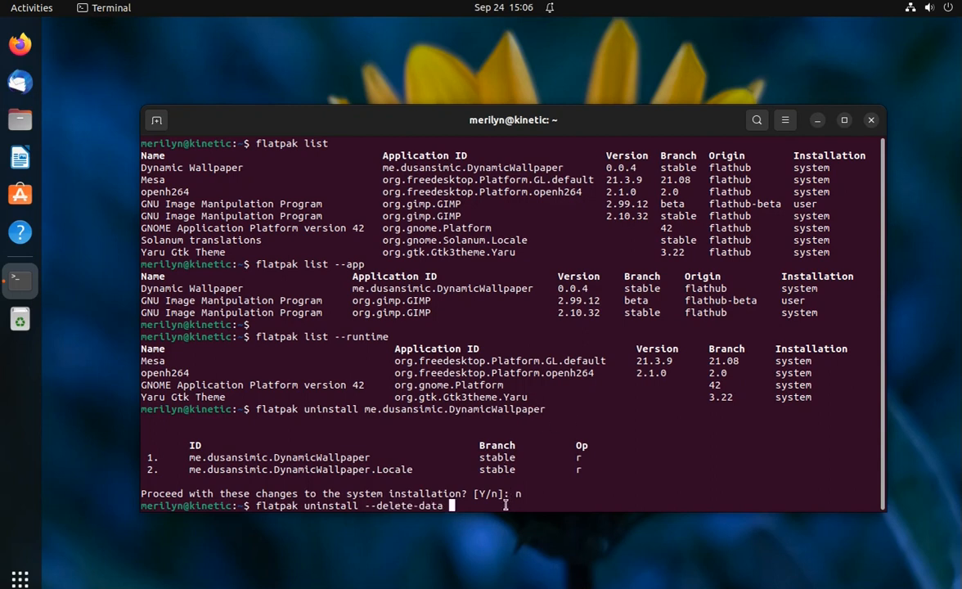
{"action": "type", "text": "me.dusansimic.DynamicWallpaper"}
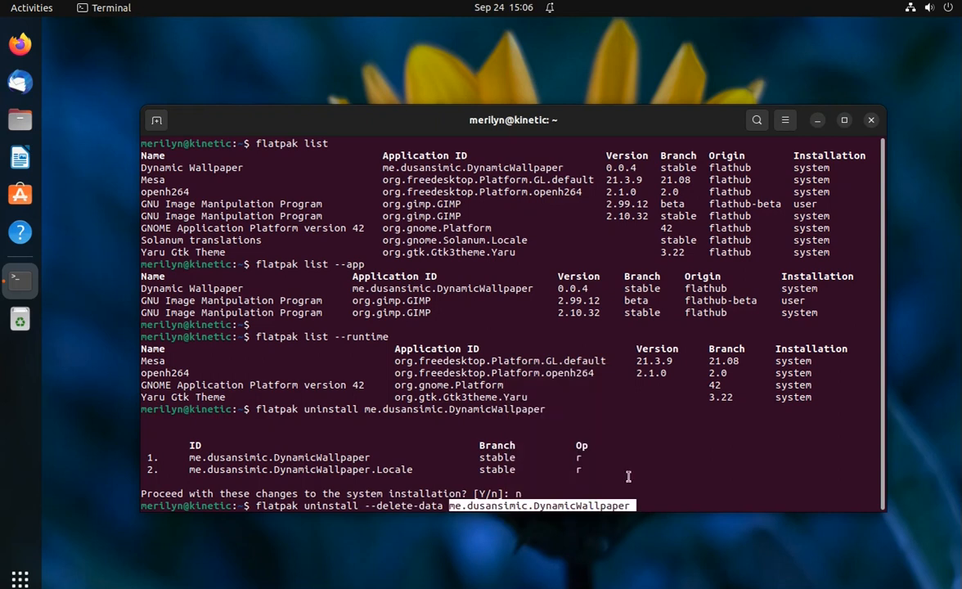
{"action": "mouse_move", "coordinate": [655, 500]}
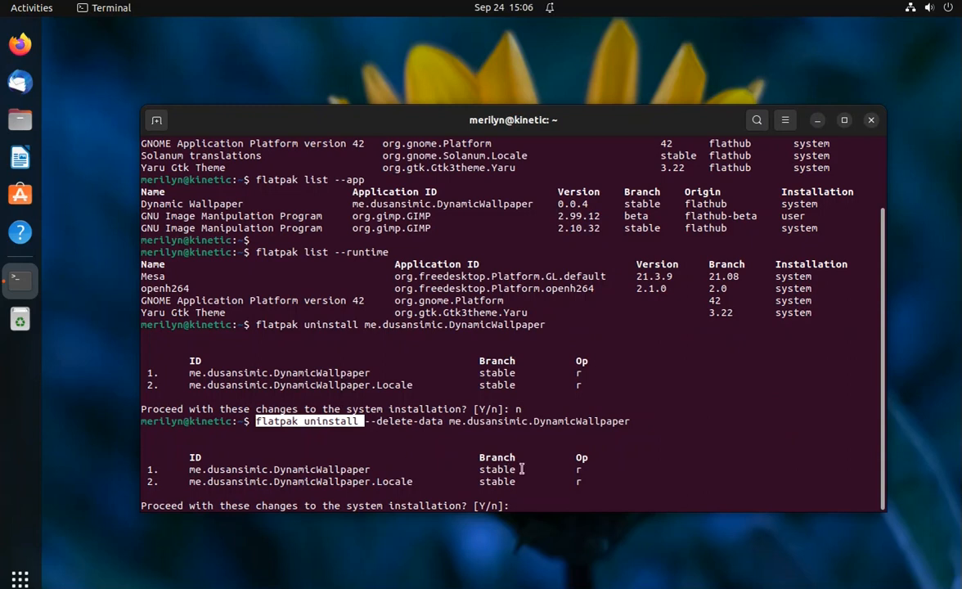
{"action": "type", "text": "y"}
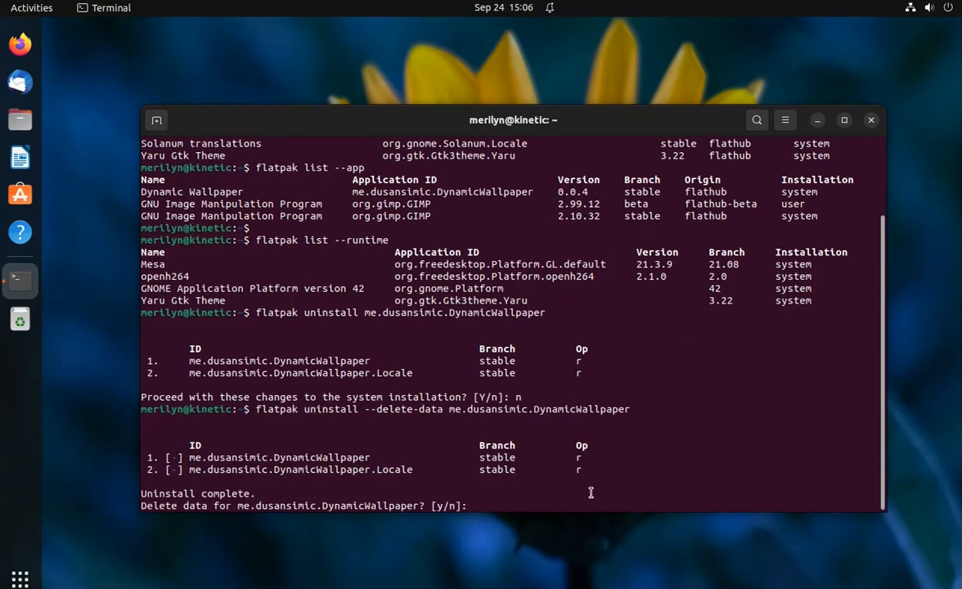
{"action": "type", "text": "y"}
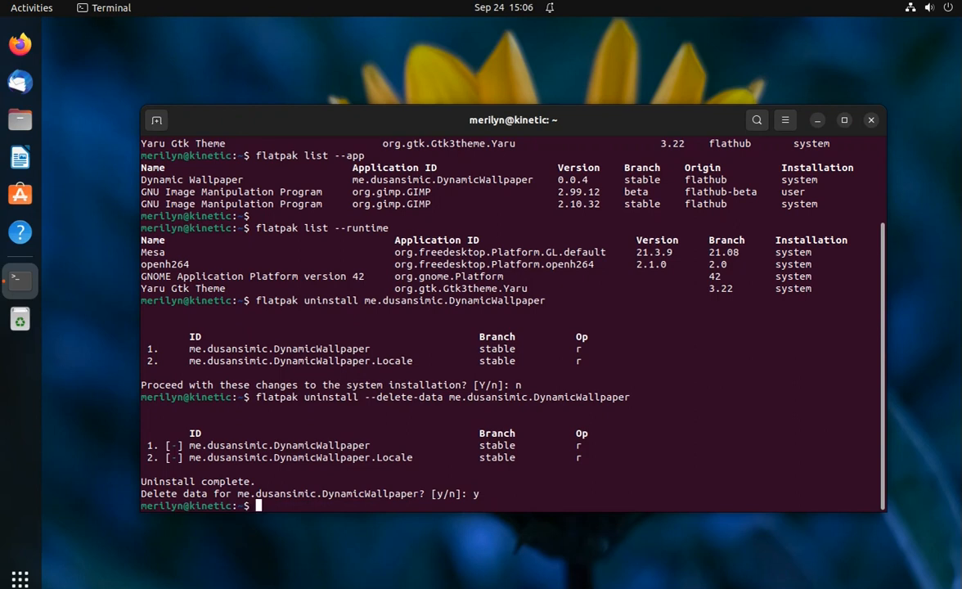
Step: Run flatpak uninstall --unused and confirm y to remove org.gnome.Solanum.Locale
{"action": "type", "text": "flatpak"}
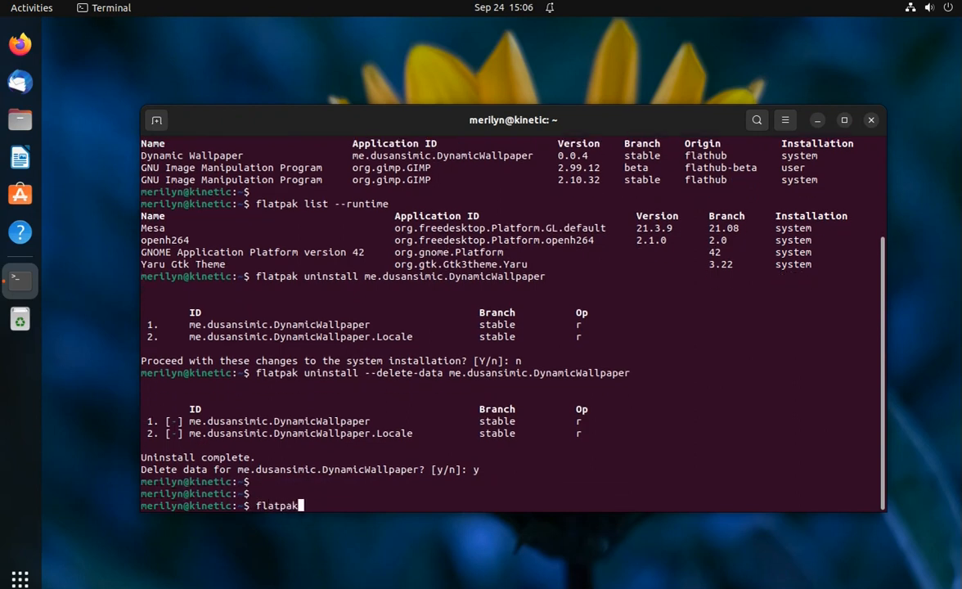
{"action": "type", "text": "uninstall"}
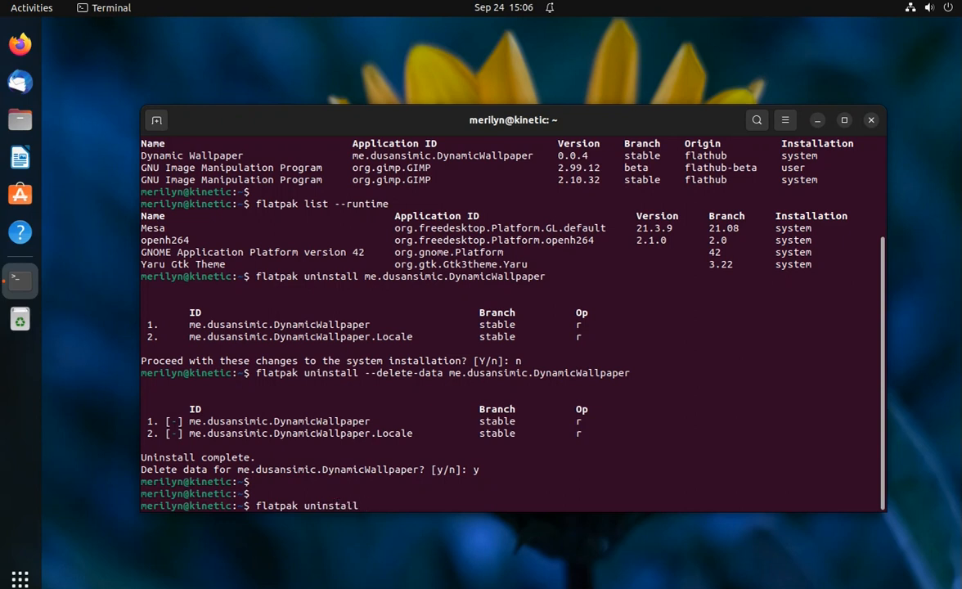
{"action": "type", "text": "--un"}
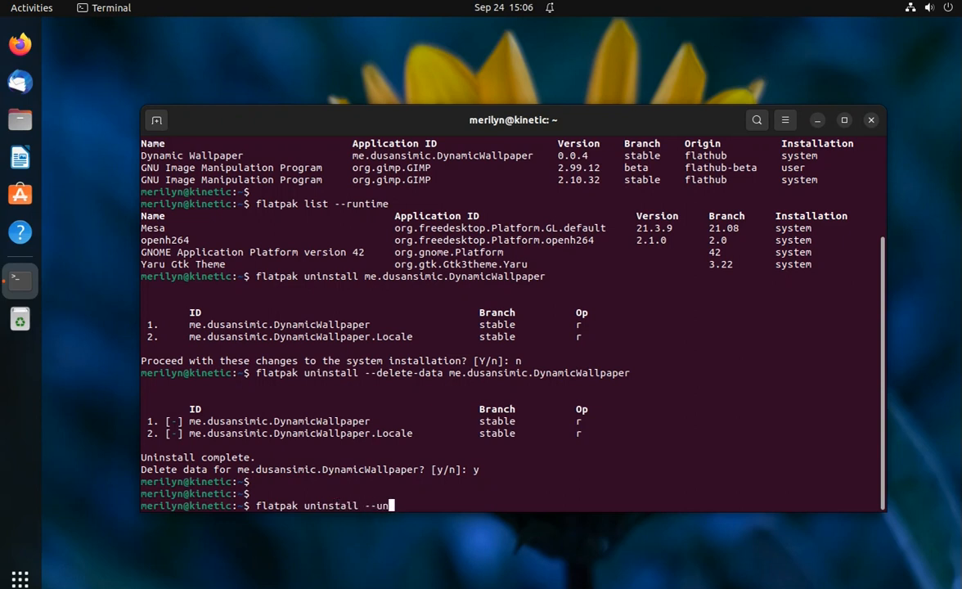
{"action": "type", "text": "used"}
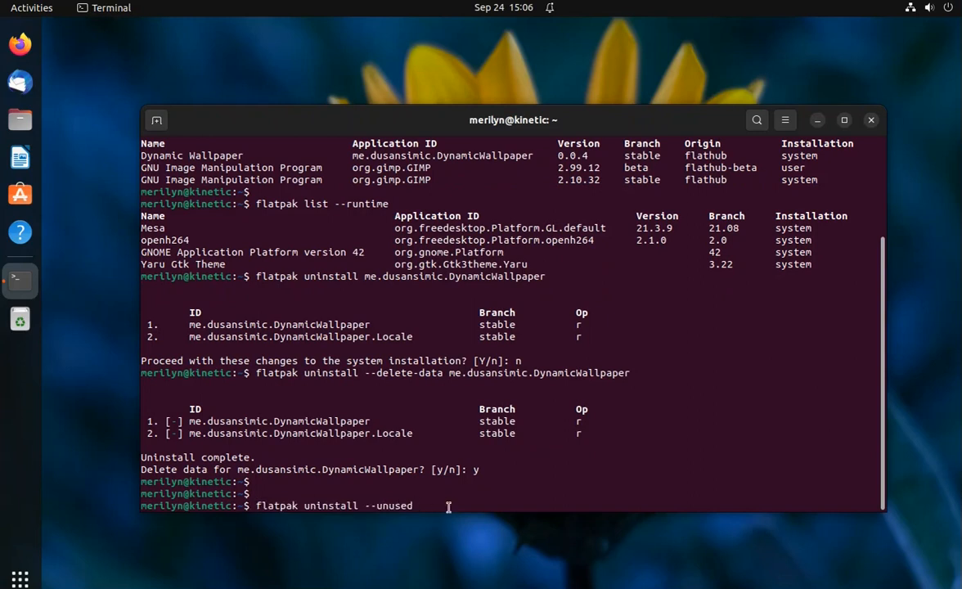
{"action": "key", "text": "Return"}
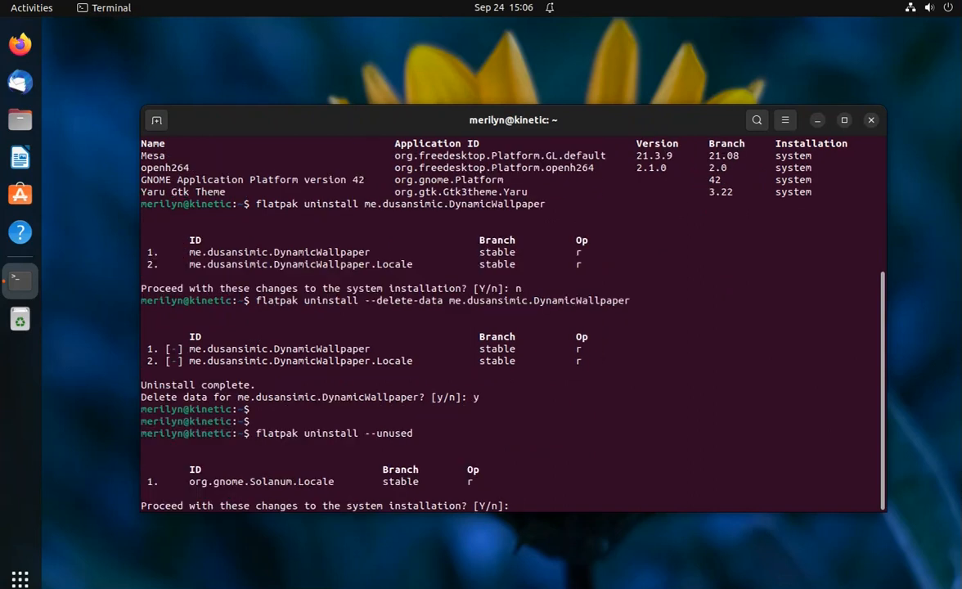
{"action": "type", "text": "y"}
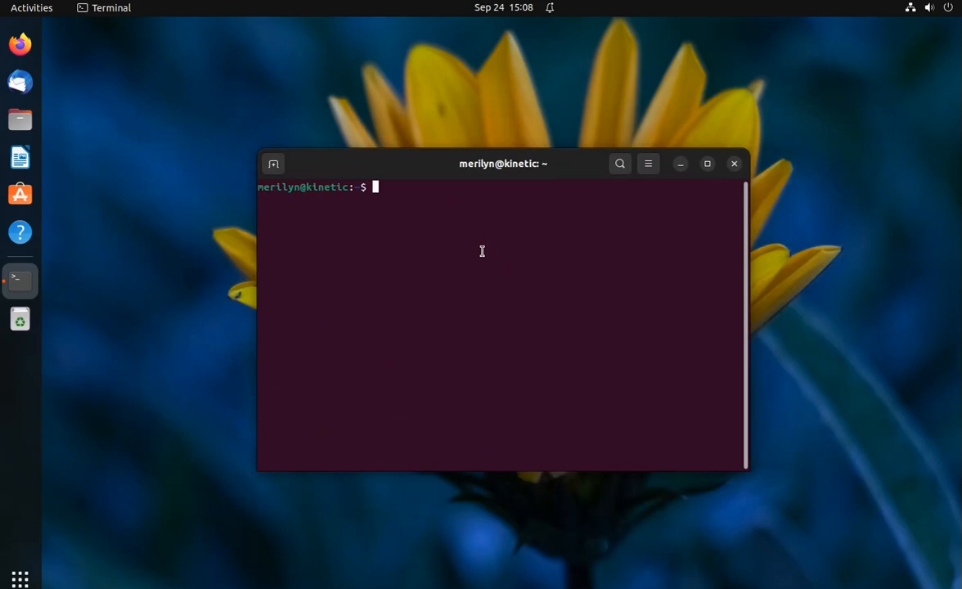
Step: List the configured remotes with flatpak remotes and start a remote-delete command
{"action": "type", "text": "flatpak"}
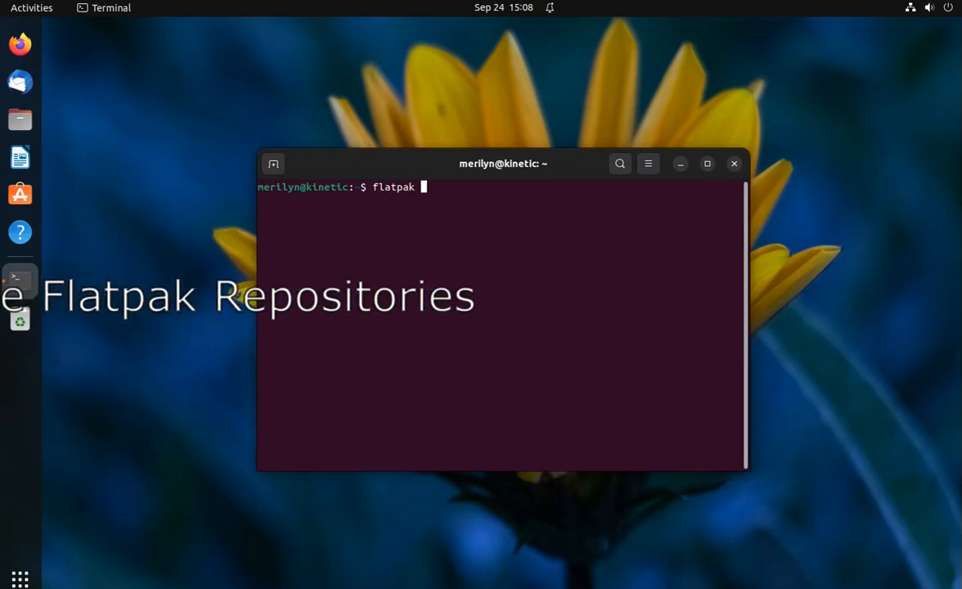
{"action": "type", "text": "remotes"}
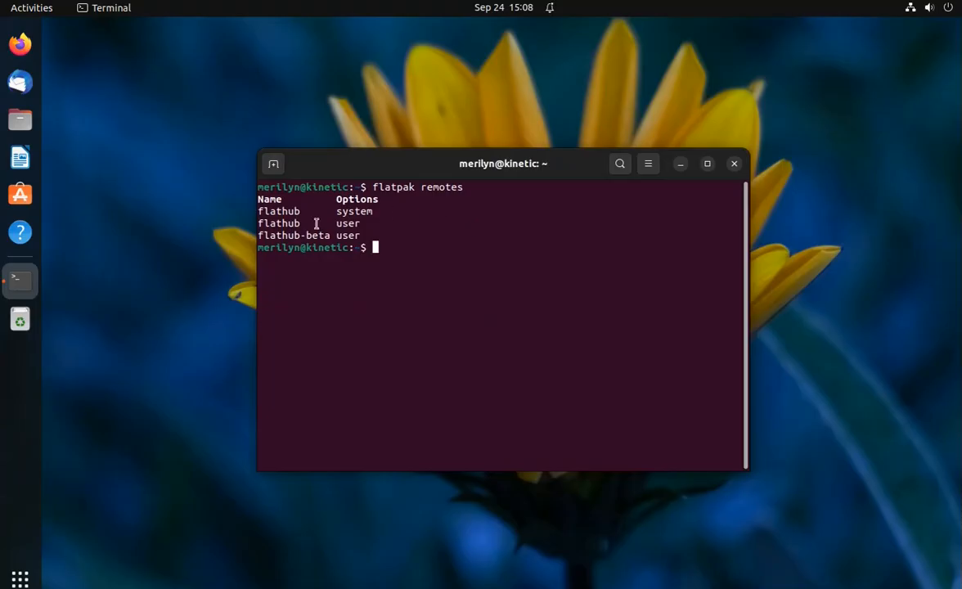
{"action": "mouse_move", "coordinate": [260, 206]}
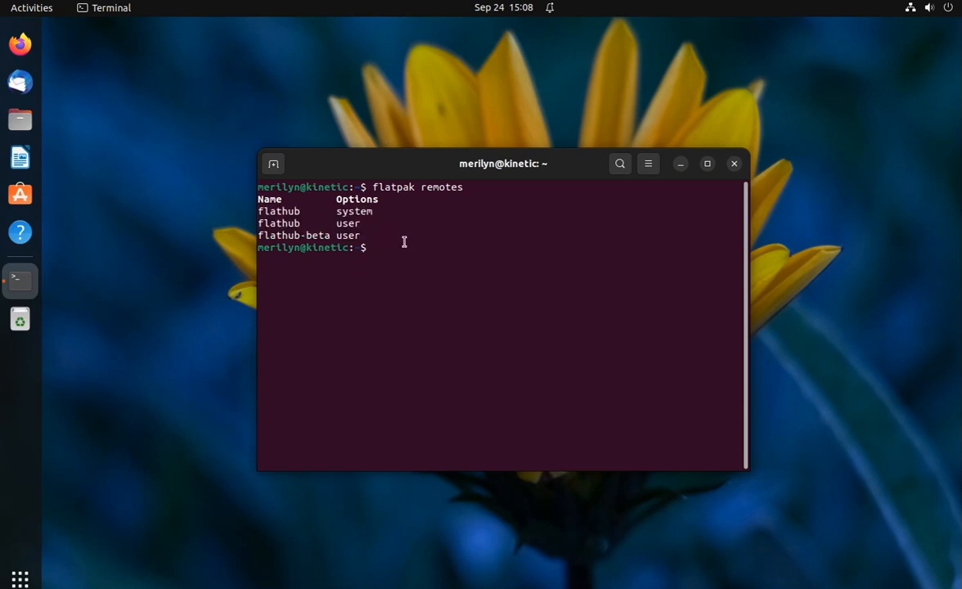
{"action": "type", "text": "flatpak remote-"}
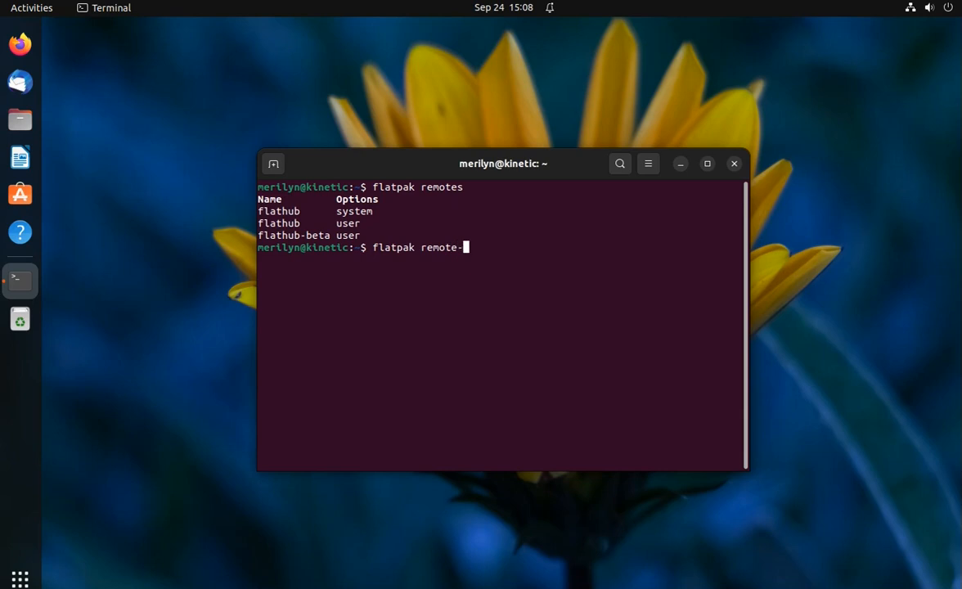
{"action": "type", "text": "delete"}
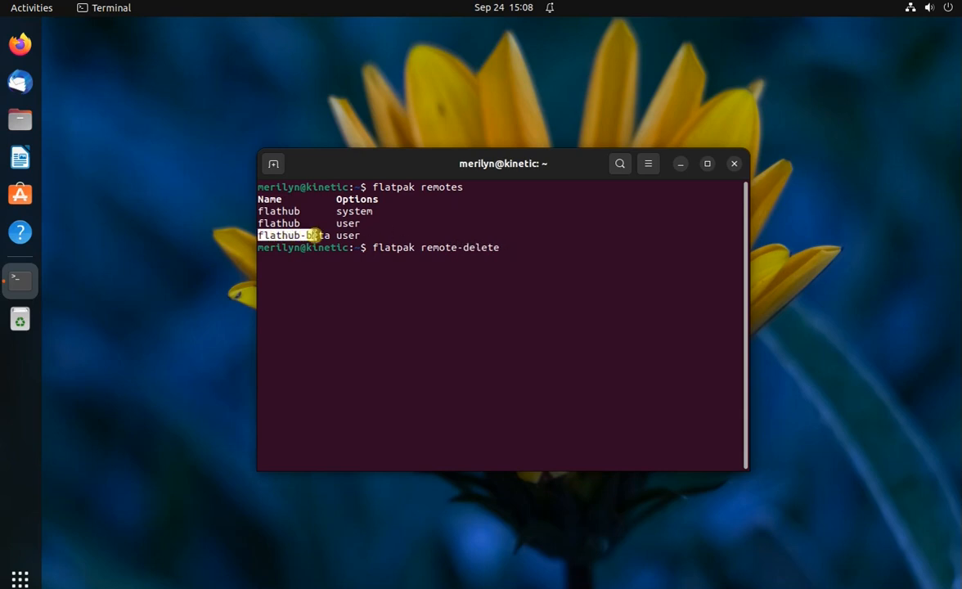
Step: Delete the flathub-beta remote with --user, confirming y to remove its GIMP beta ref
{"action": "right_click", "coordinate": [352, 249]}
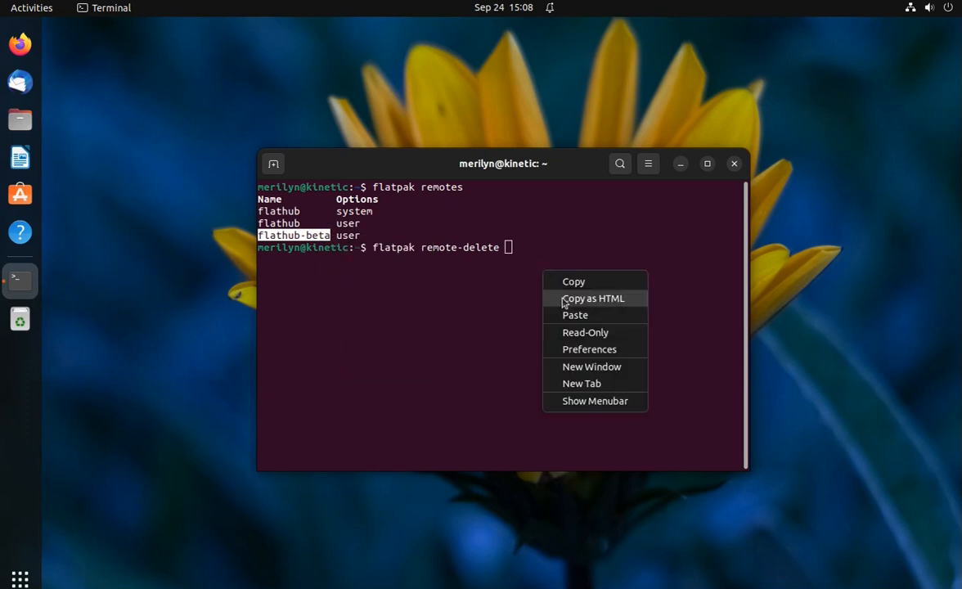
{"action": "left_click", "coordinate": [576, 315]}
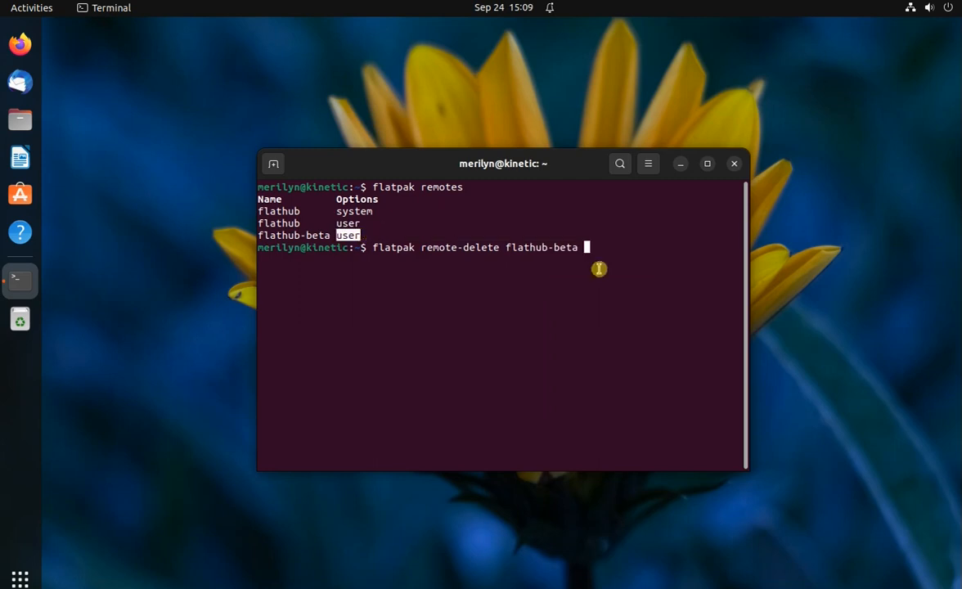
{"action": "type", "text": "--us"}
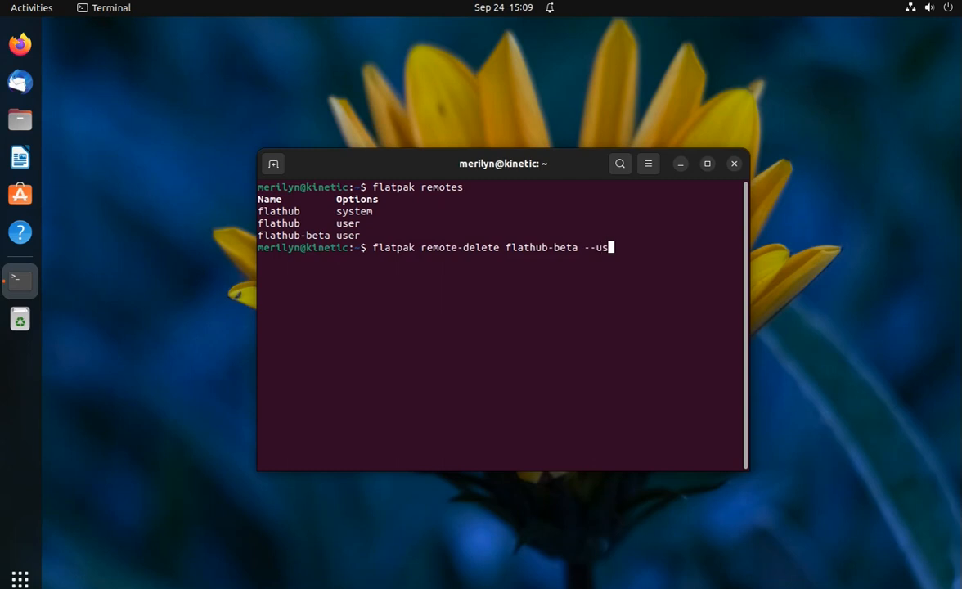
{"action": "key", "text": "Return"}
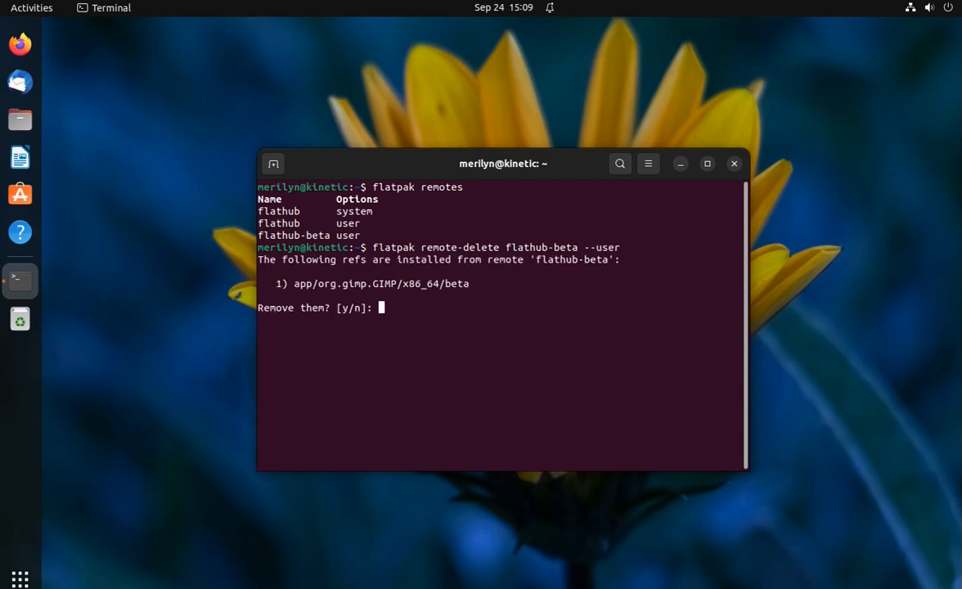
{"action": "type", "text": "y"}
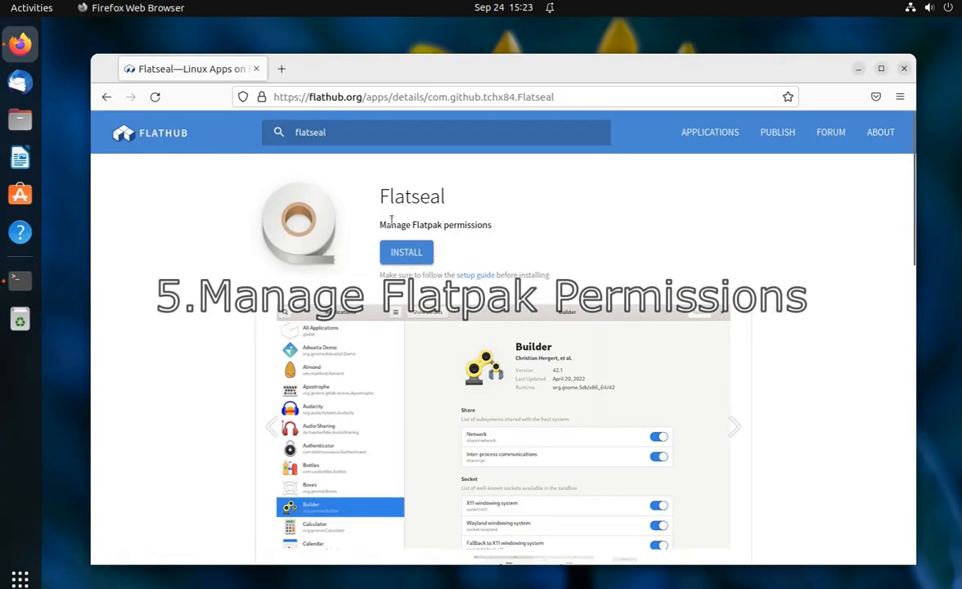
Step: Install Flatseal via flatpak install with its dl.flathub.org .flatpakref URL, answering Y
{"action": "left_click_drag", "start_coordinate": [379, 197], "coordinate": [495, 230]}
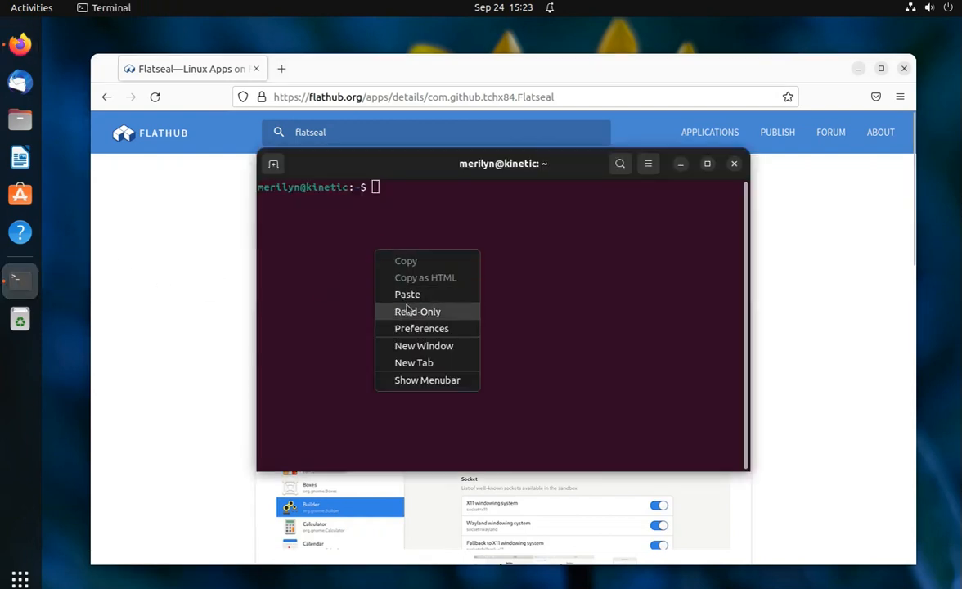
{"action": "type", "text": "flatpa"}
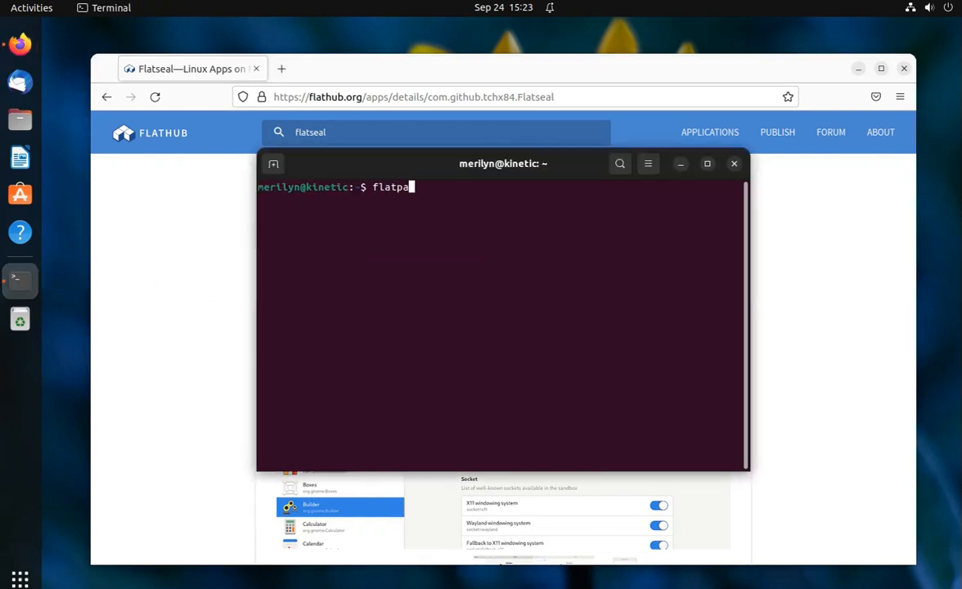
{"action": "type", "text": "k install"}
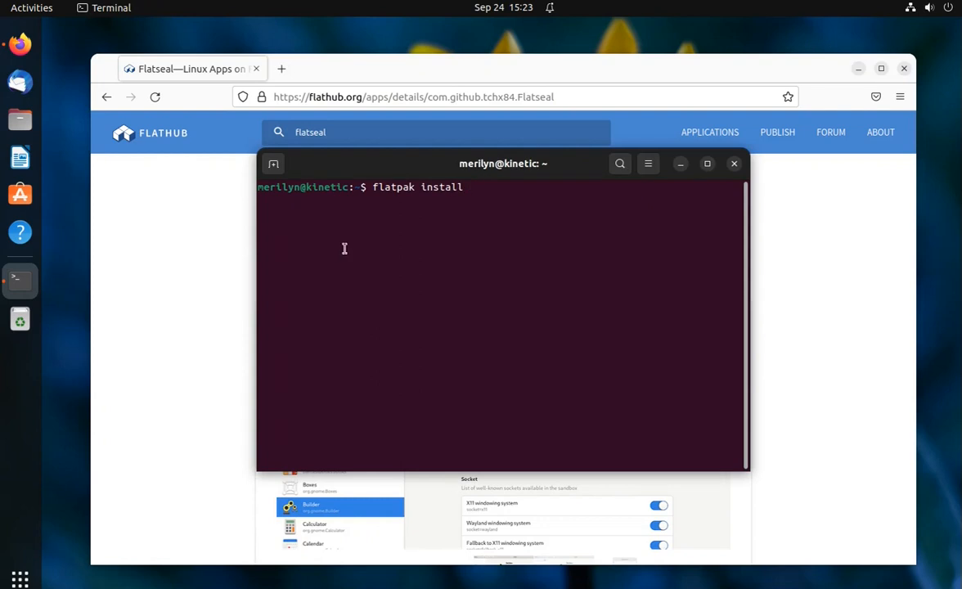
{"action": "type", "text": "https://dl.flathub.org/repo/appstream/com.github.tchx84.Flatseal.flatpakref"}
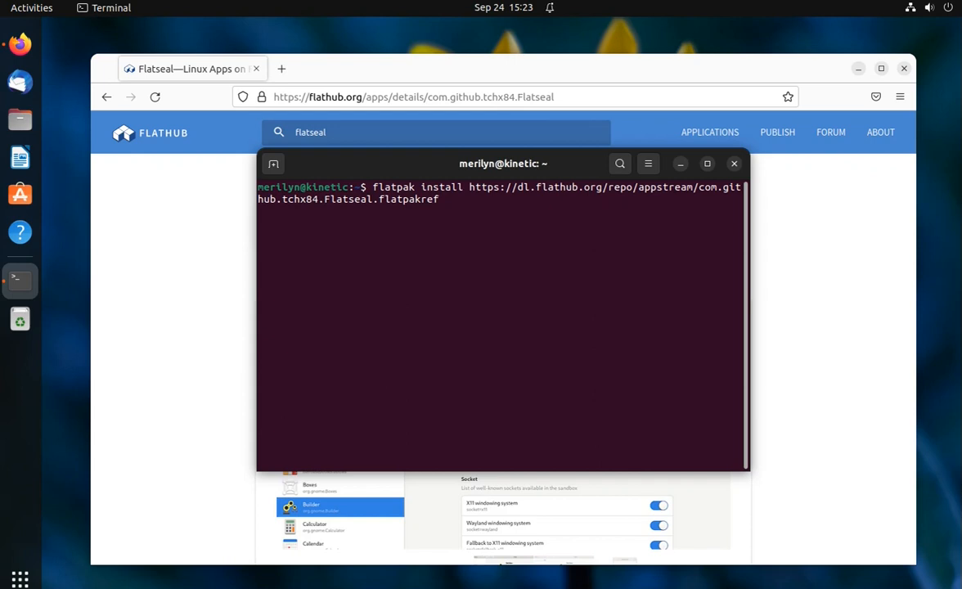
{"action": "key", "text": "Return"}
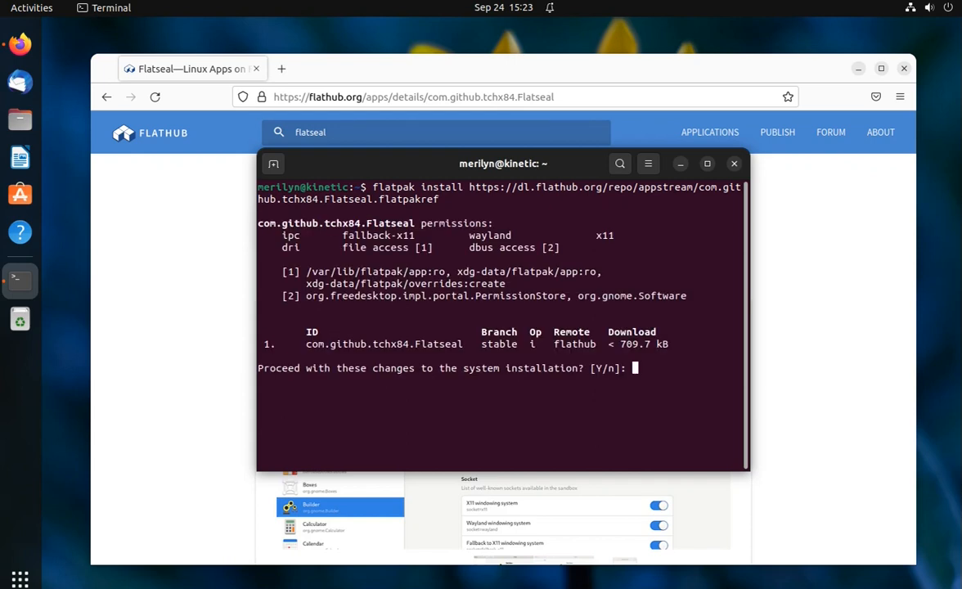
{"action": "type", "text": "Y"}
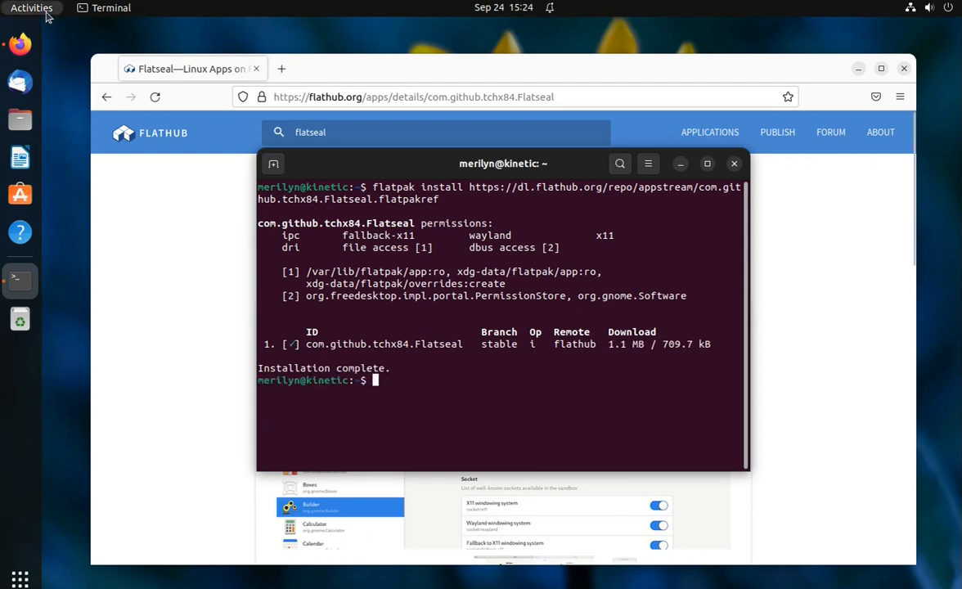
Step: Launch Flatseal from the Activities search and select GNU Image Manipulation Program
{"action": "left_click", "coordinate": [31, 6]}
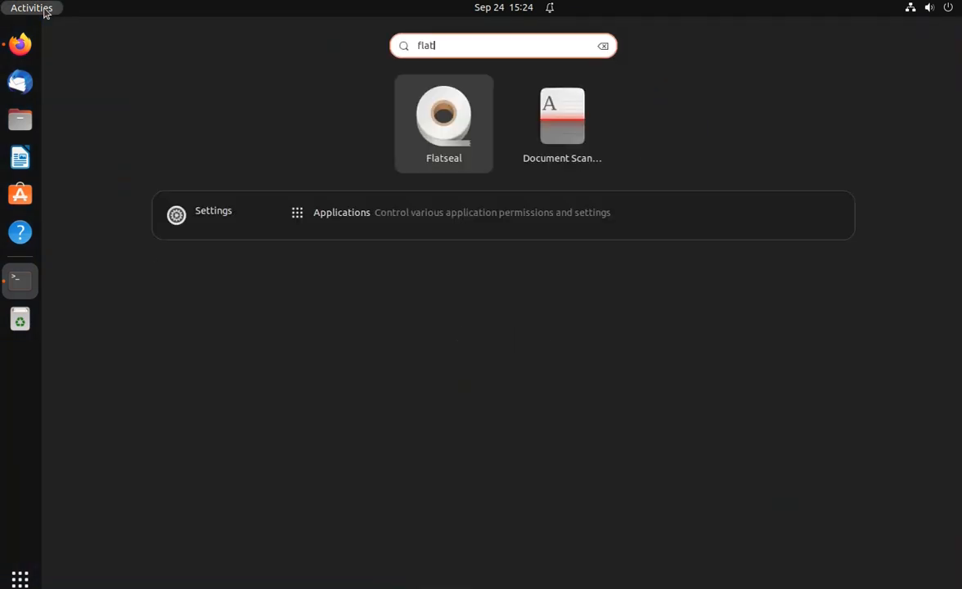
{"action": "left_click", "coordinate": [442, 114]}
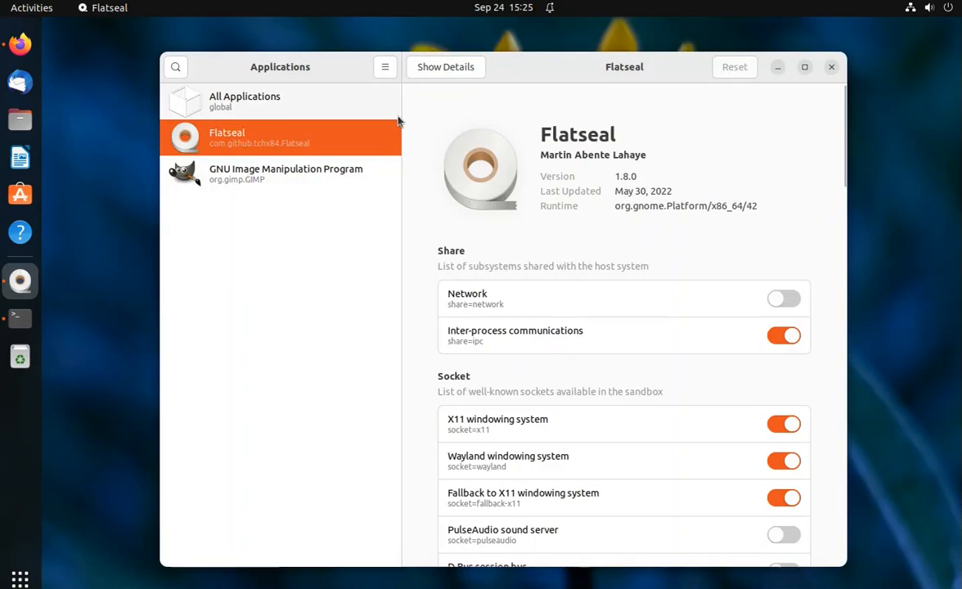
{"action": "left_click", "coordinate": [246, 101]}
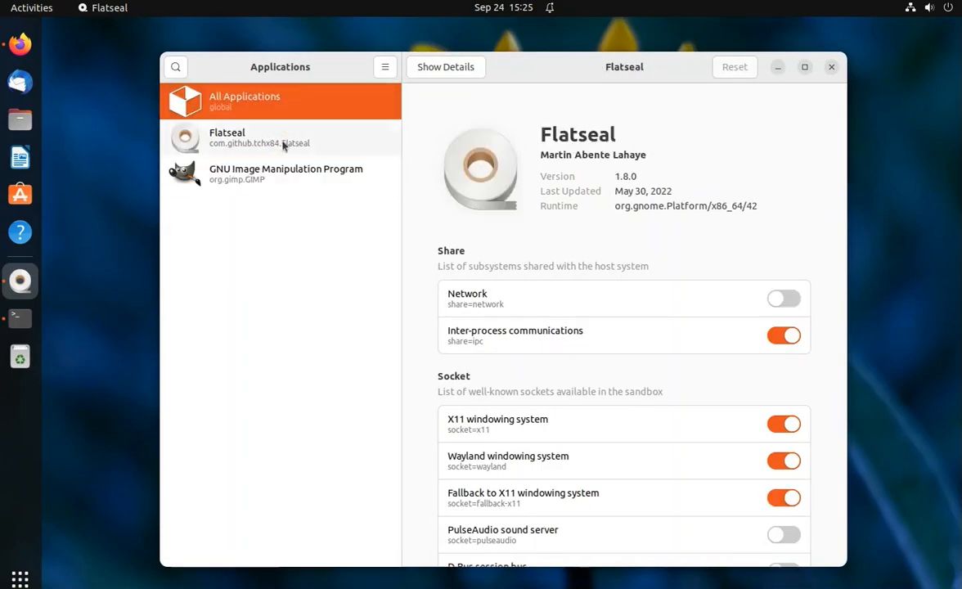
{"action": "left_click", "coordinate": [285, 173]}
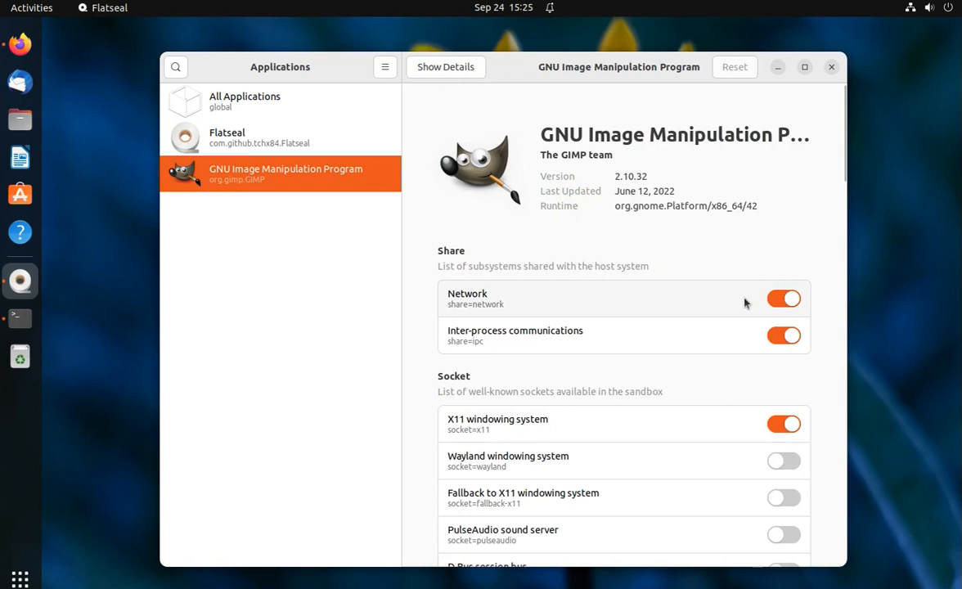
Step: Scroll through GIMP's permission switches down to its filesystem access entries
{"action": "scroll", "scroll_direction": "down", "scroll_amount": 3}
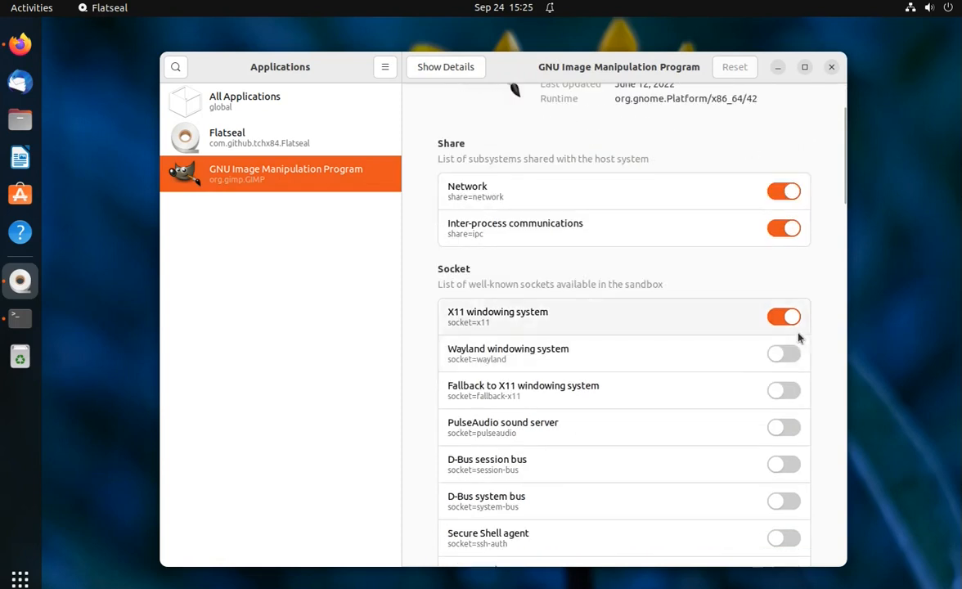
{"action": "scroll", "scroll_direction": "down", "scroll_amount": 3}
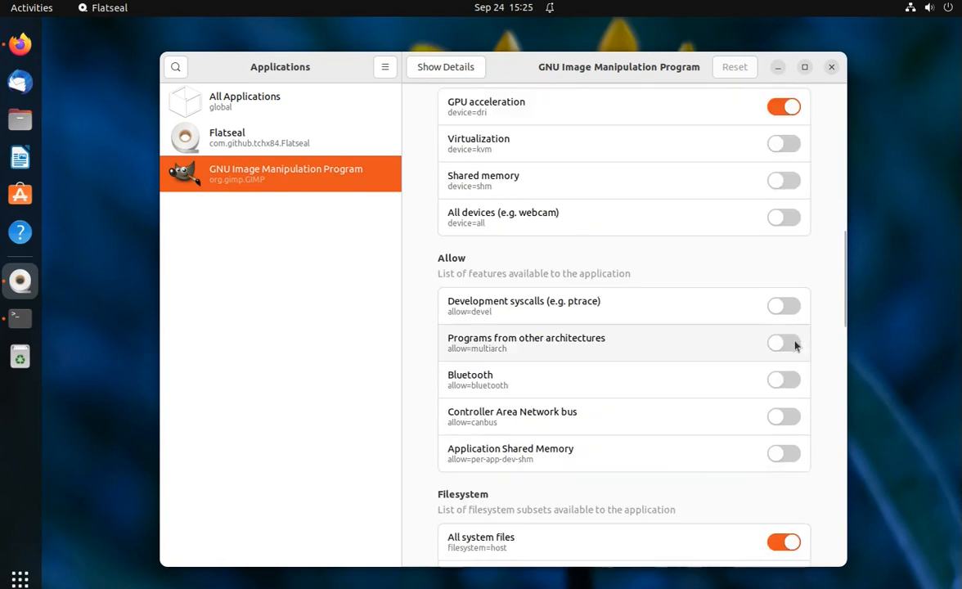
{"action": "scroll", "scroll_direction": "down", "scroll_amount": 3}
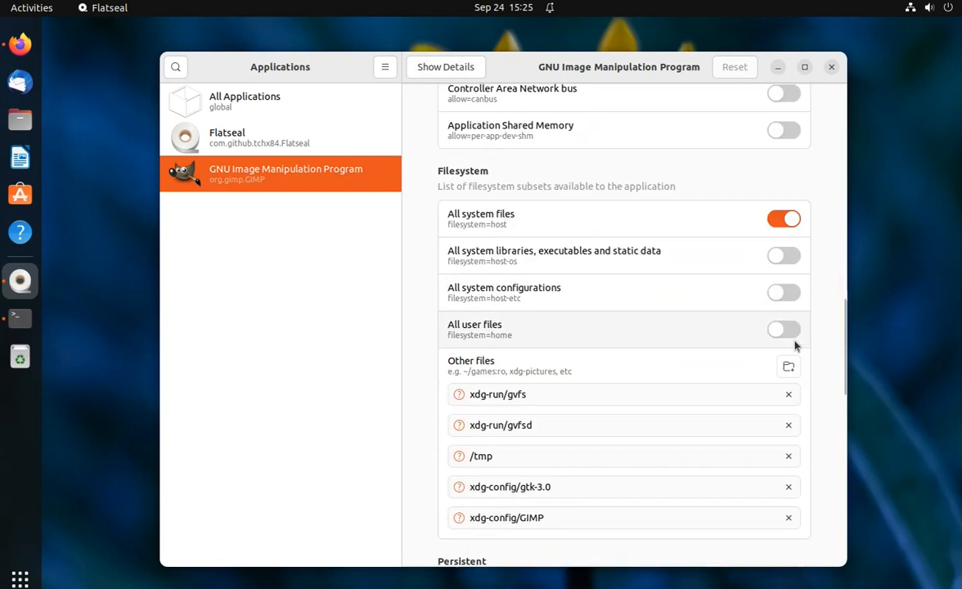
{"action": "scroll", "scroll_direction": "down", "scroll_amount": 3}
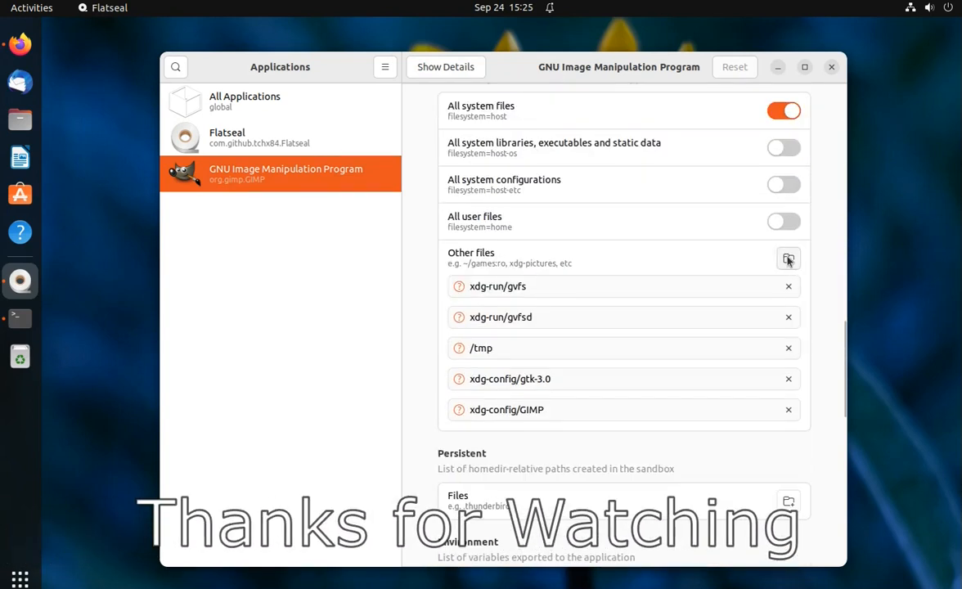